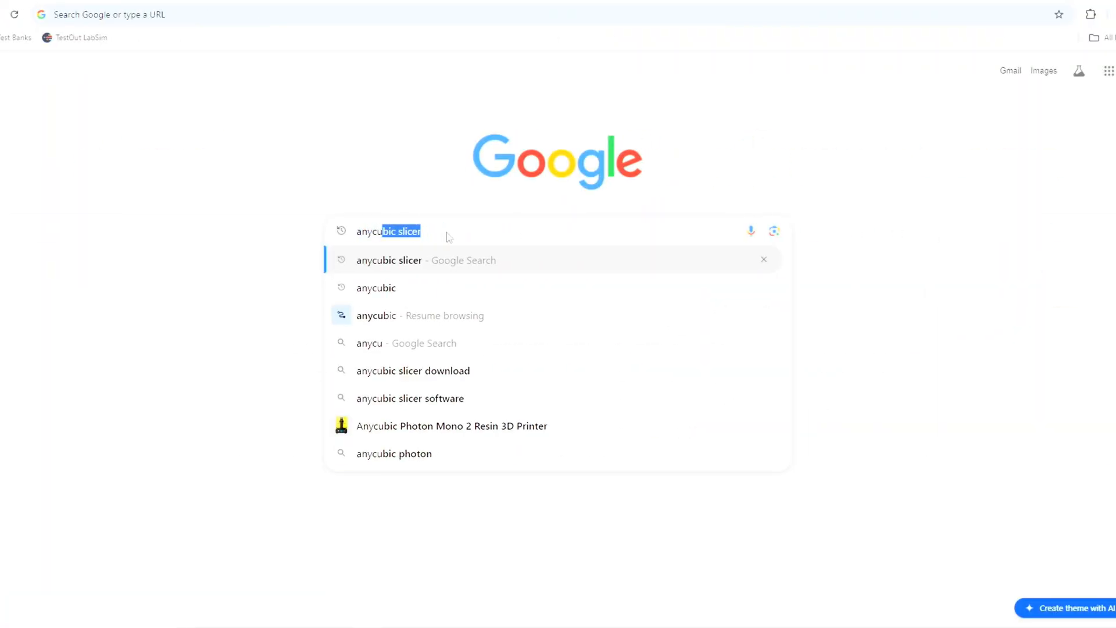
# Step: Search Google for 'anycubic' after trimming the autocompleted suffix
pyautogui.press('Backspace')
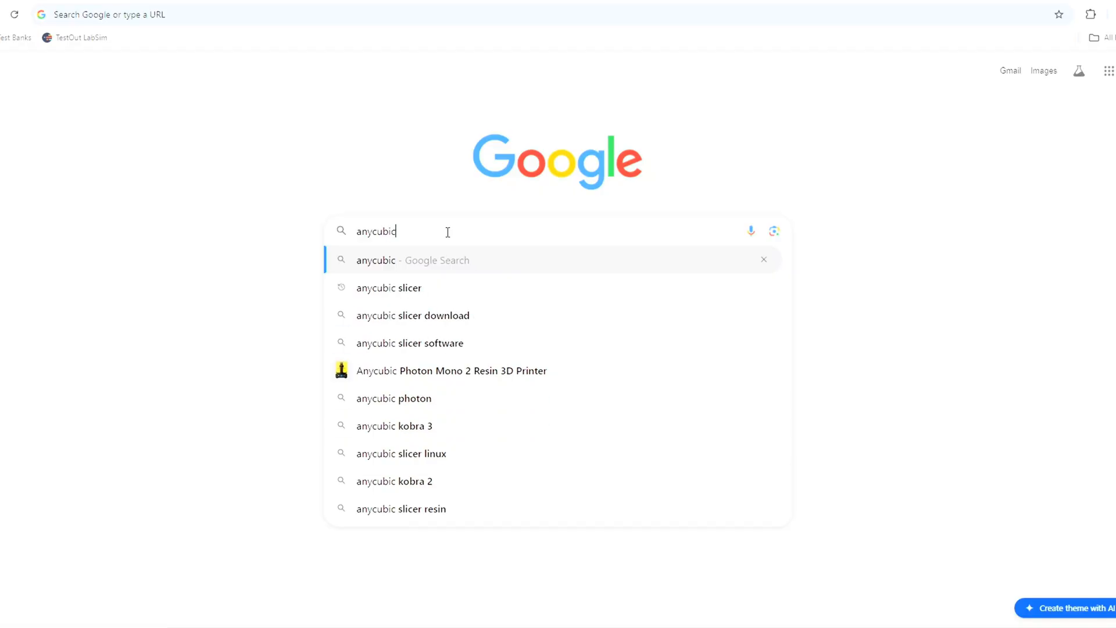
pyautogui.press('Return')
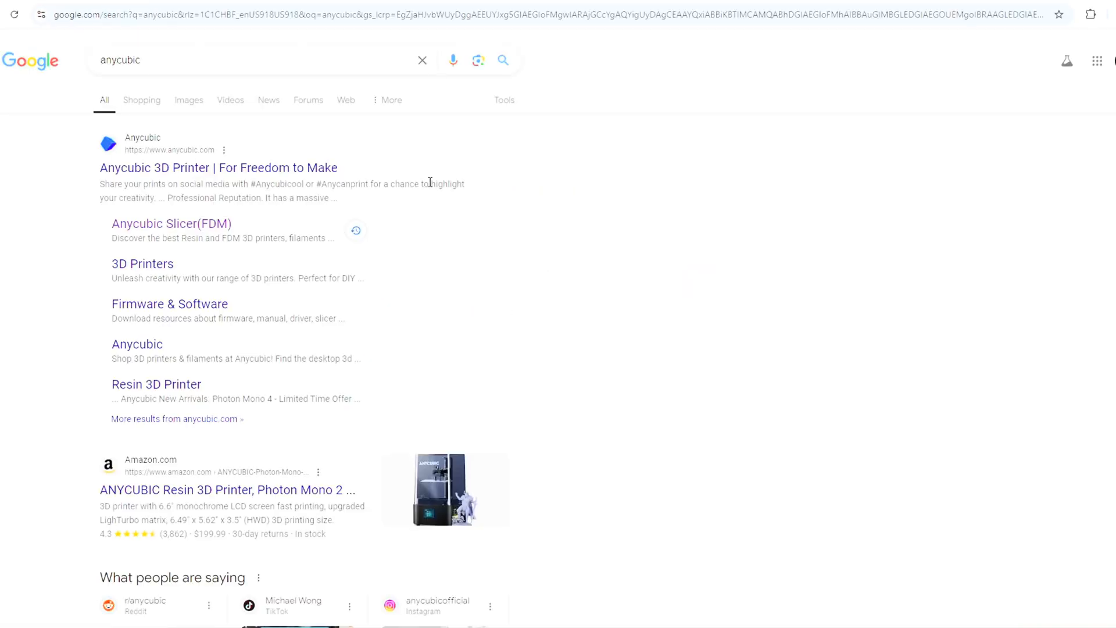
pyautogui.moveTo(219, 125)
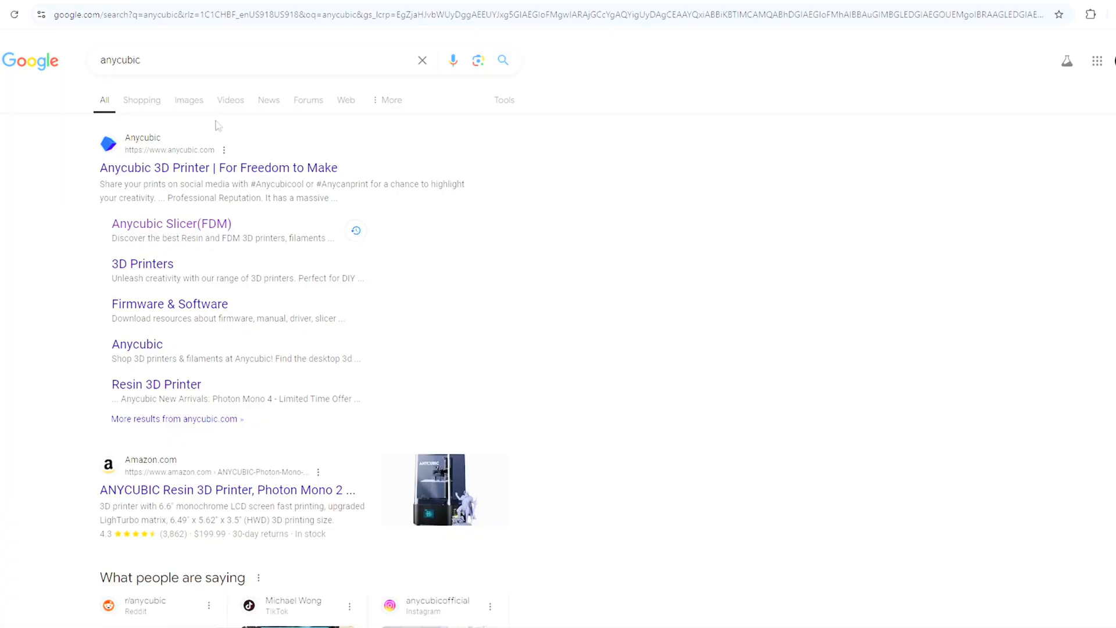
# Step: From anycubic.com, reach the Anycubic Slicer Next download page via the Software menu
pyautogui.click(218, 168)
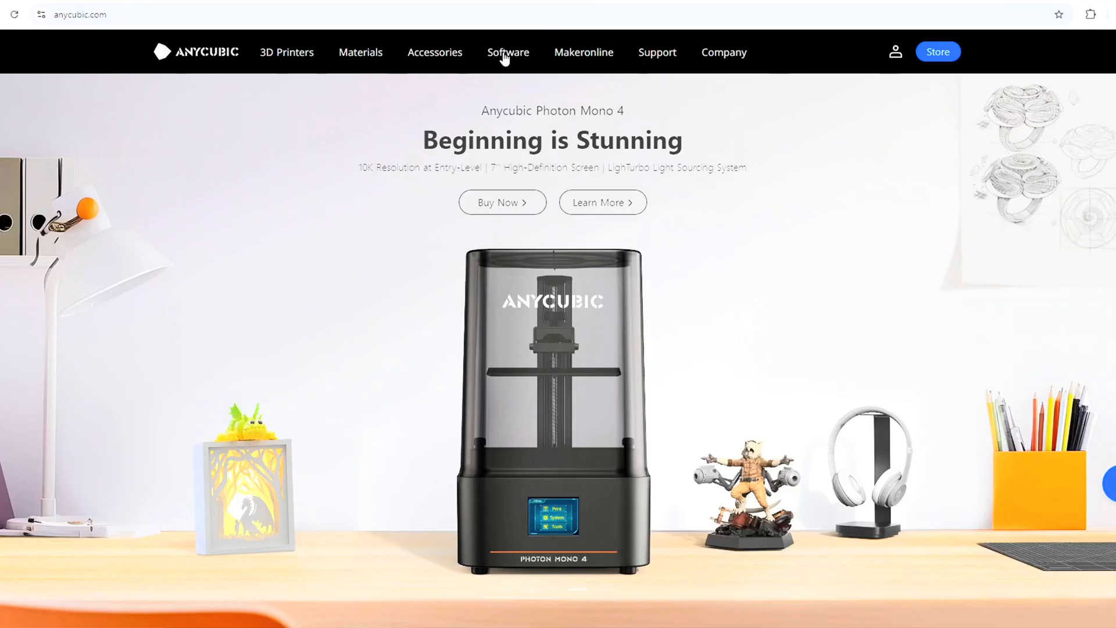
pyautogui.click(508, 53)
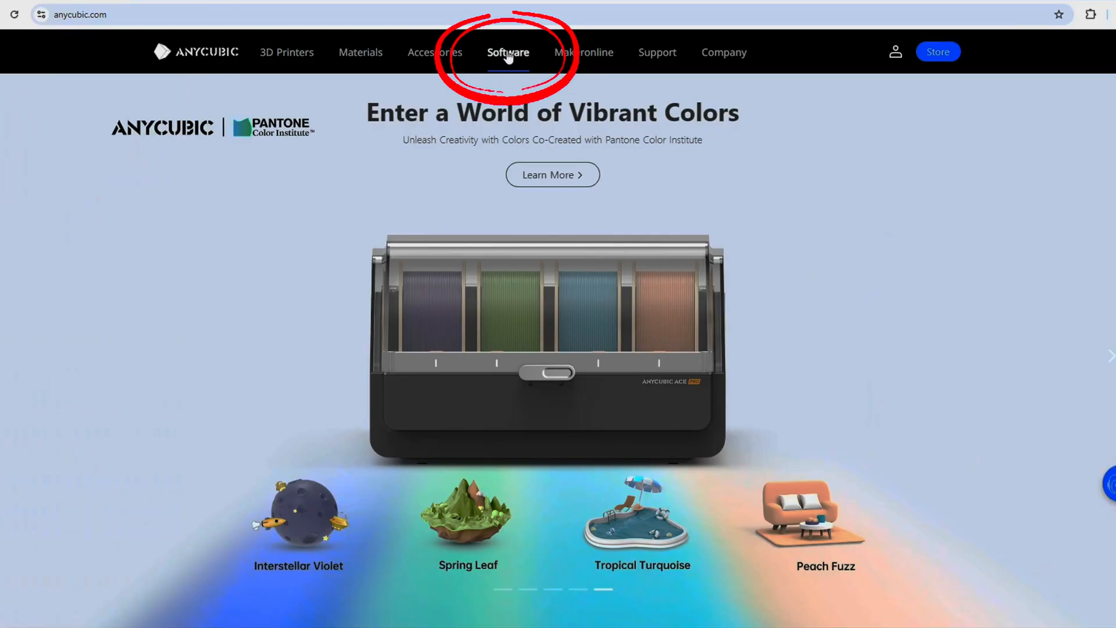
pyautogui.click(508, 52)
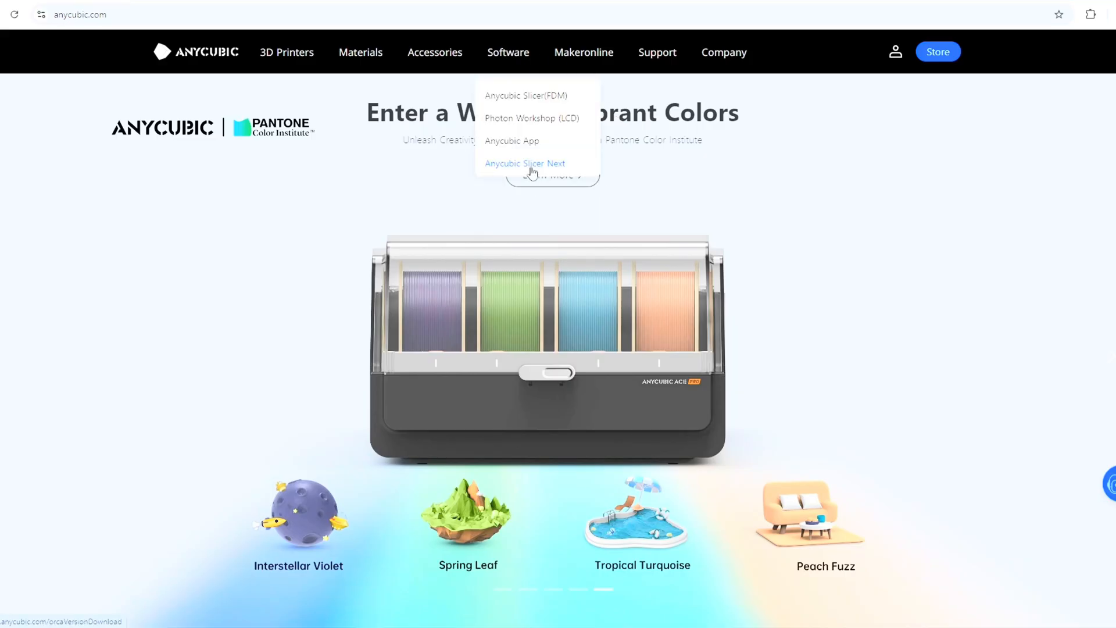
pyautogui.click(524, 163)
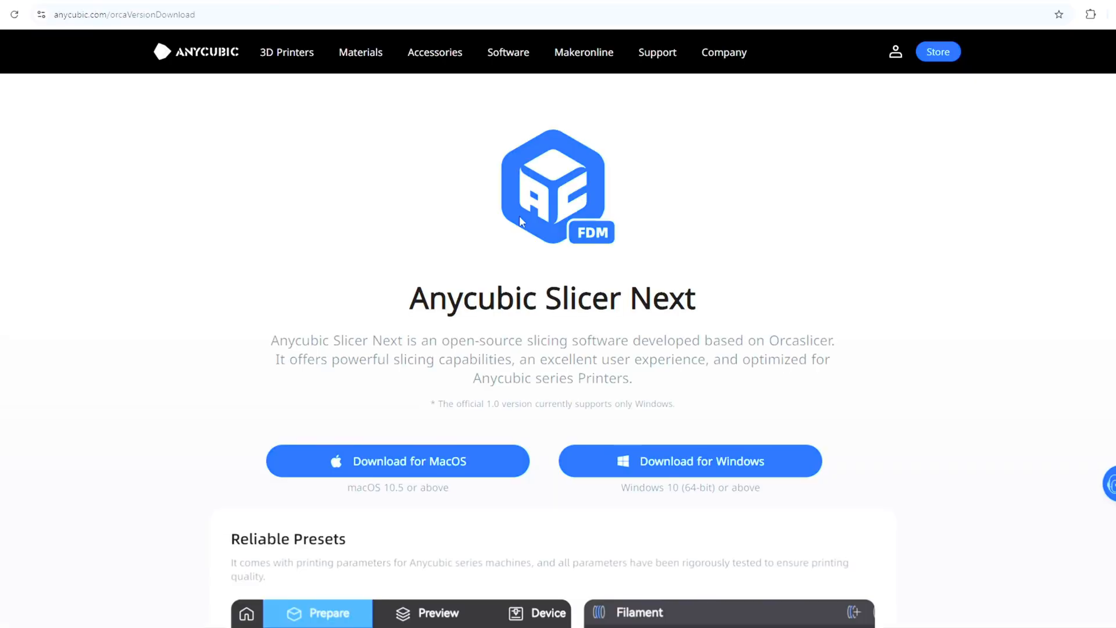
pyautogui.moveTo(603, 244)
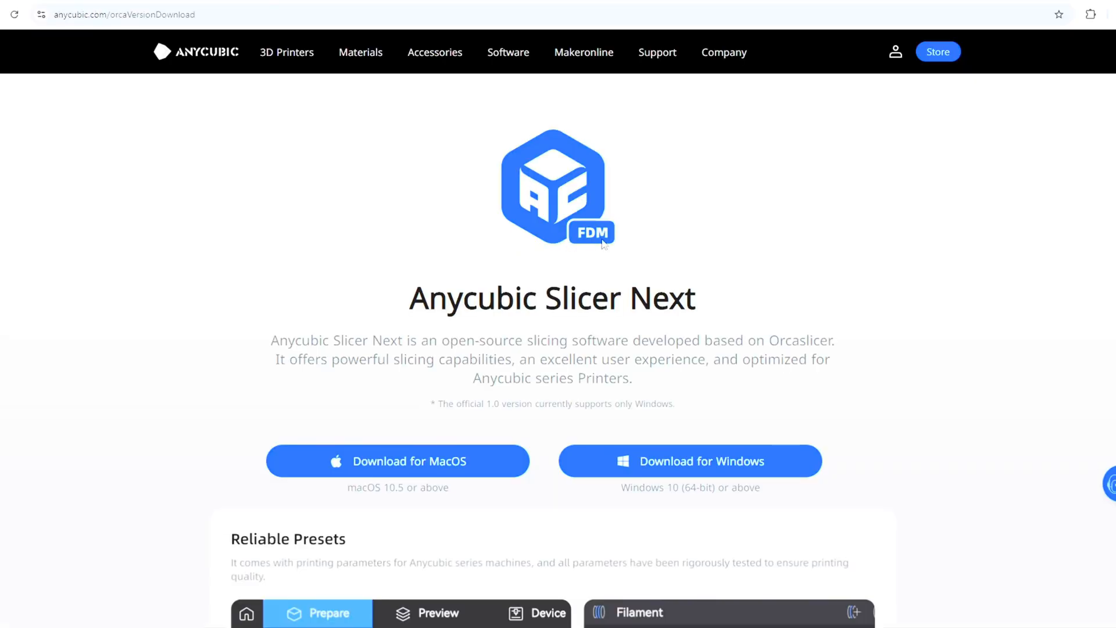
pyautogui.moveTo(420, 417)
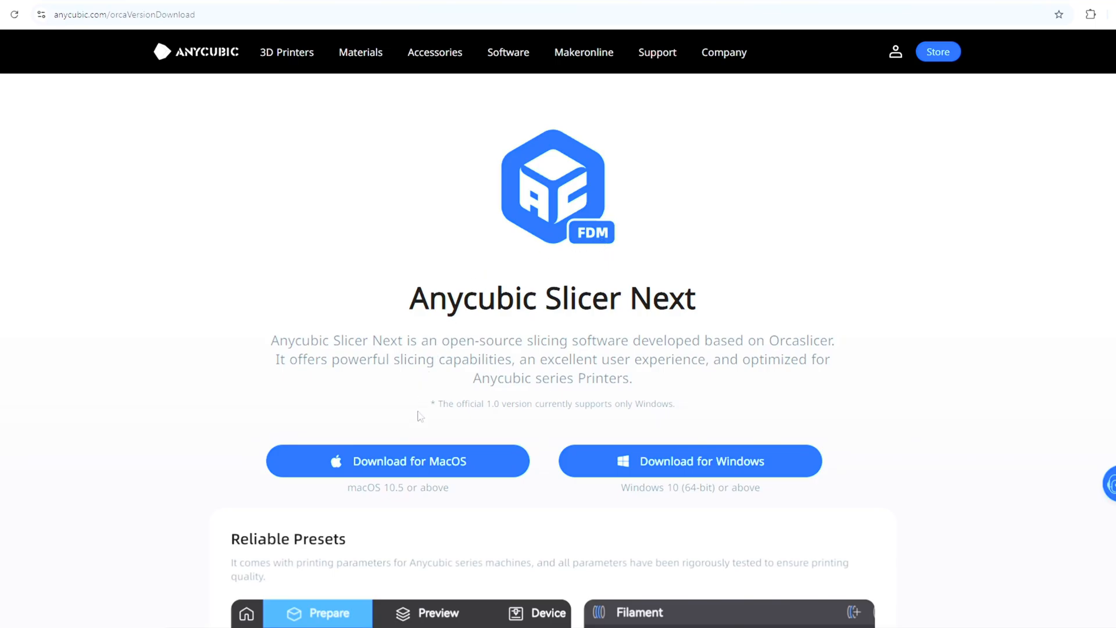
pyautogui.moveTo(636, 455)
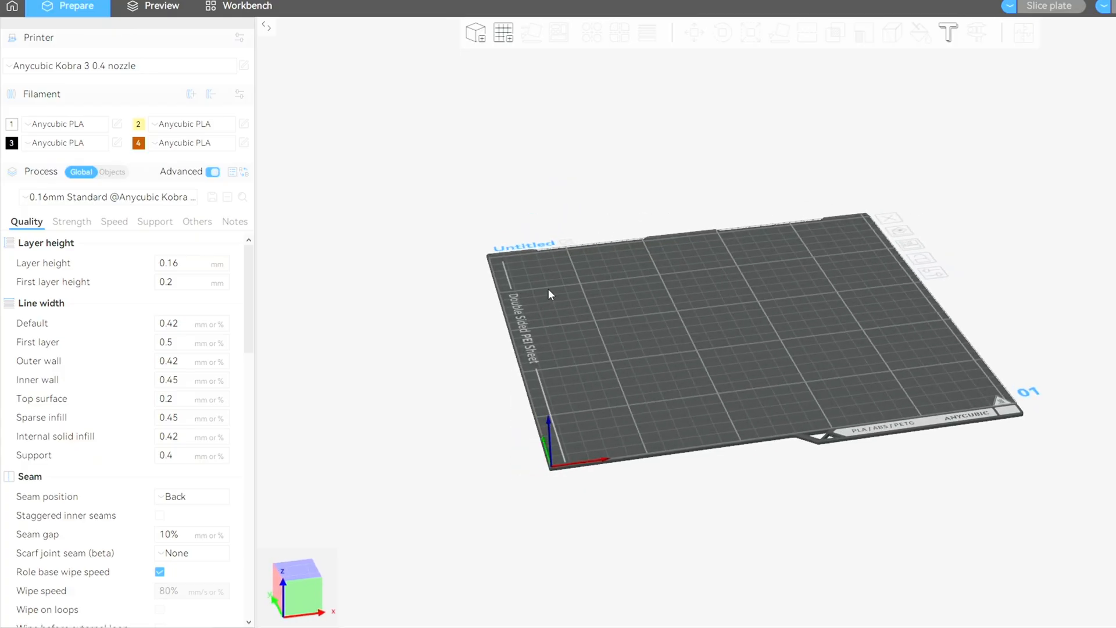
pyautogui.moveTo(304, 277)
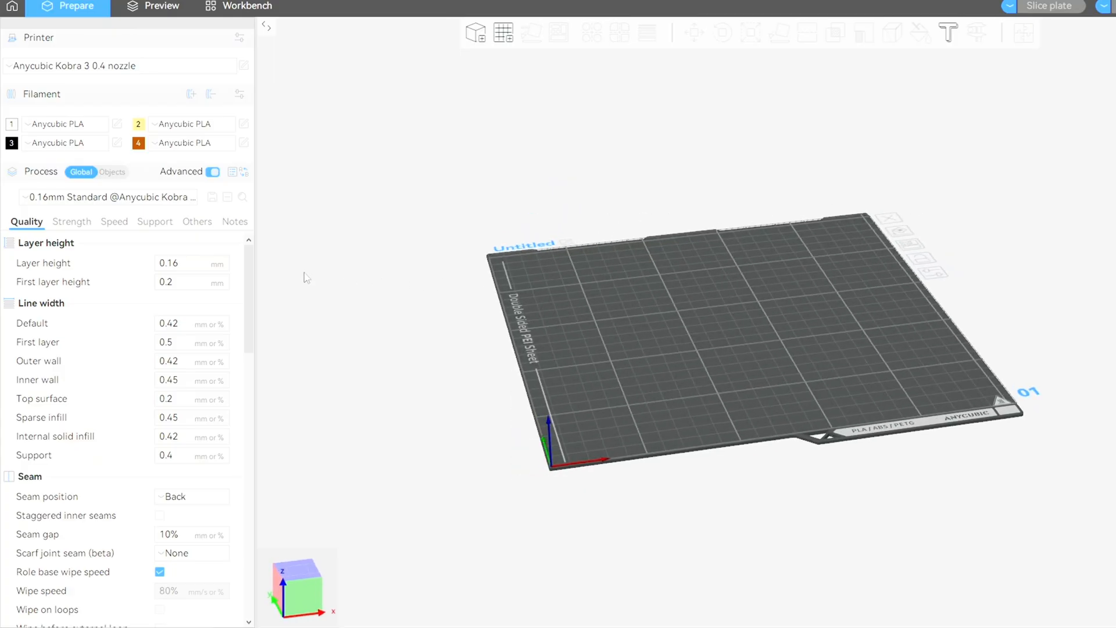
pyautogui.scroll(-3)
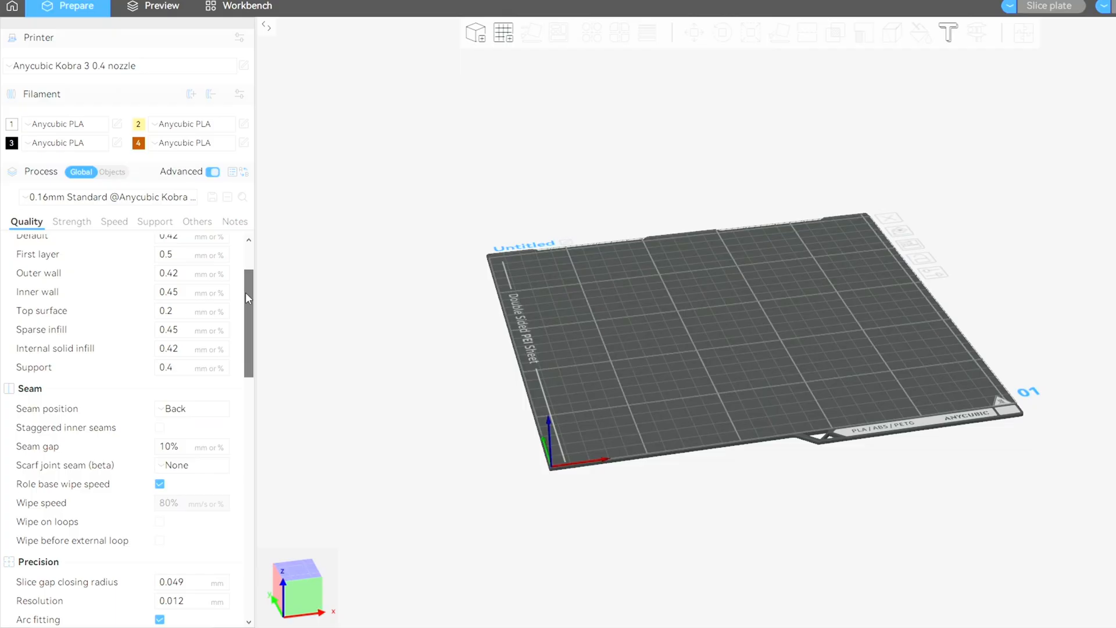
pyautogui.scroll(-3)
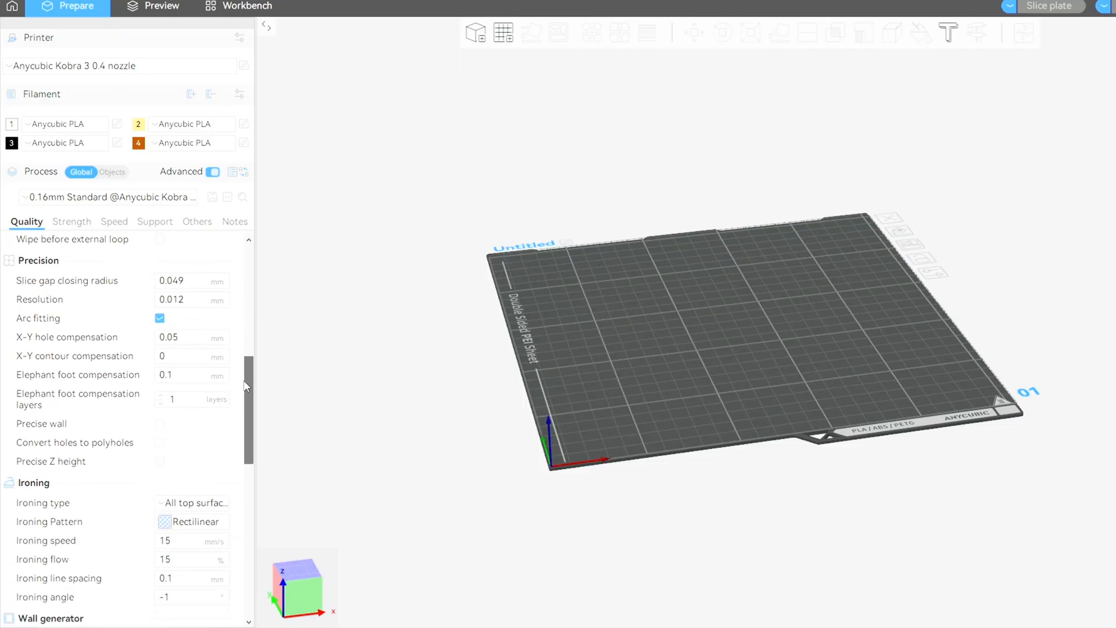
pyautogui.scroll(-3)
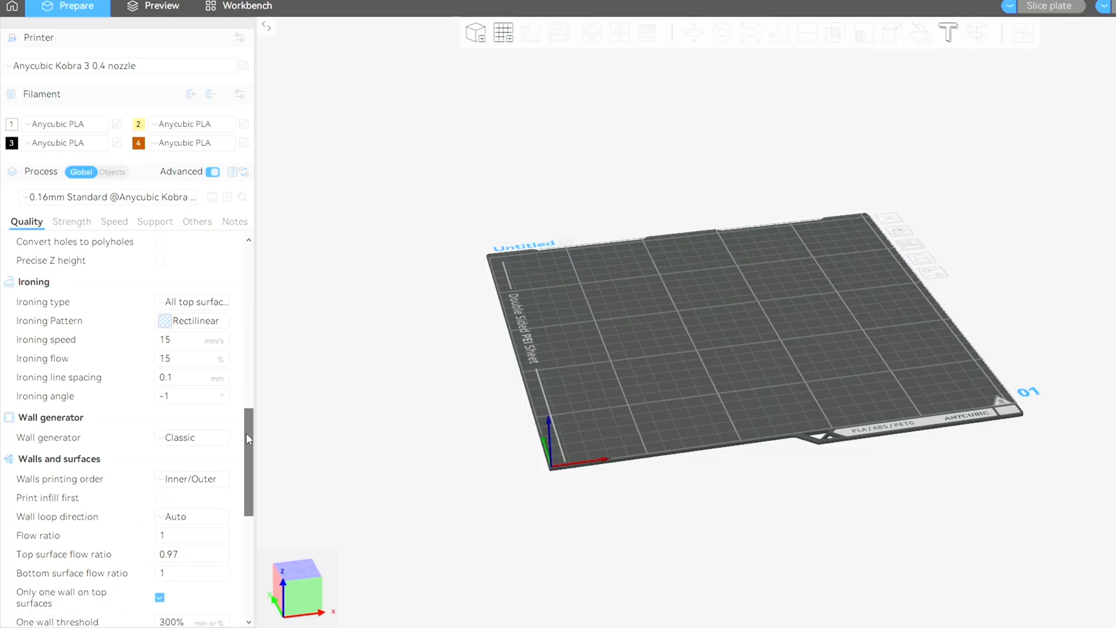
pyautogui.scroll(-3)
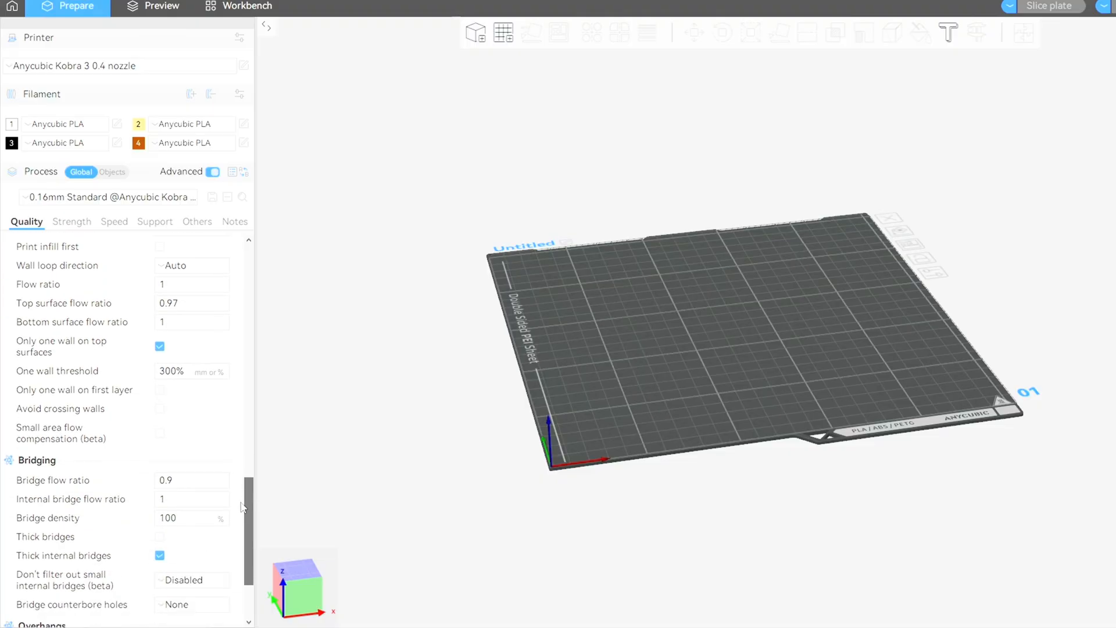
pyautogui.scroll(-3)
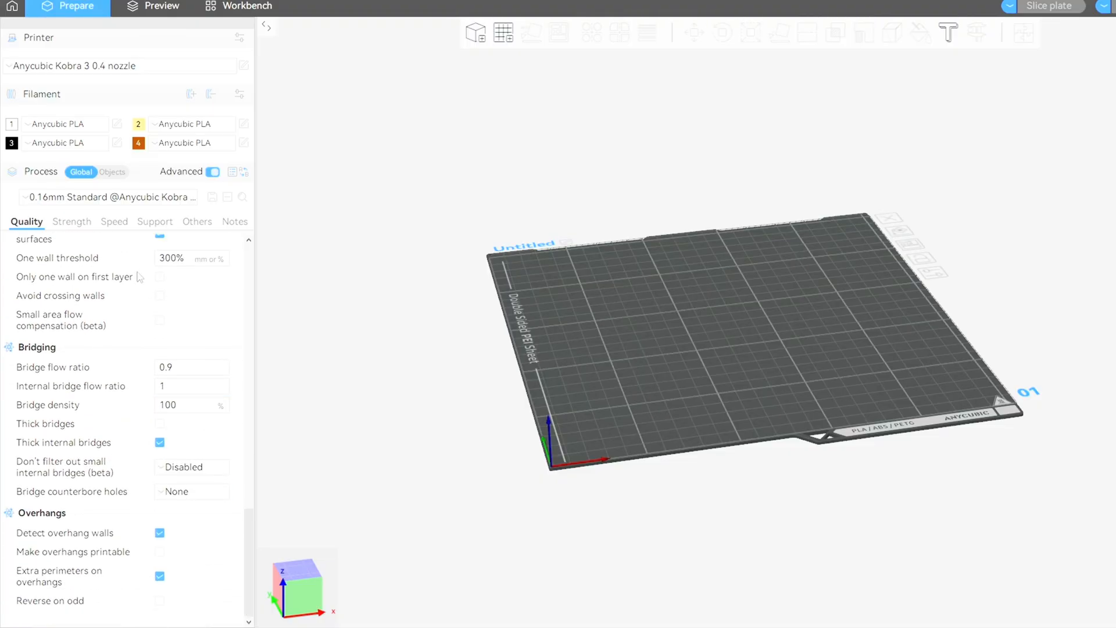
# Step: Review the Strength settings: 3 wall loops, 6 top/bottom shell layers, 5% grid infill
pyautogui.click(70, 221)
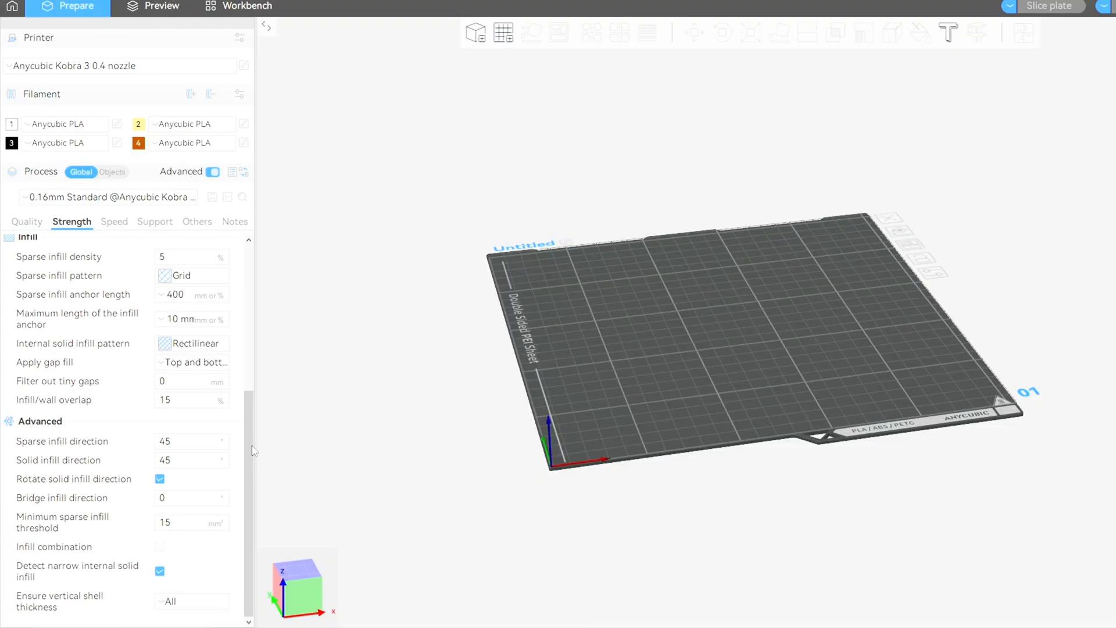
pyautogui.scroll(3)
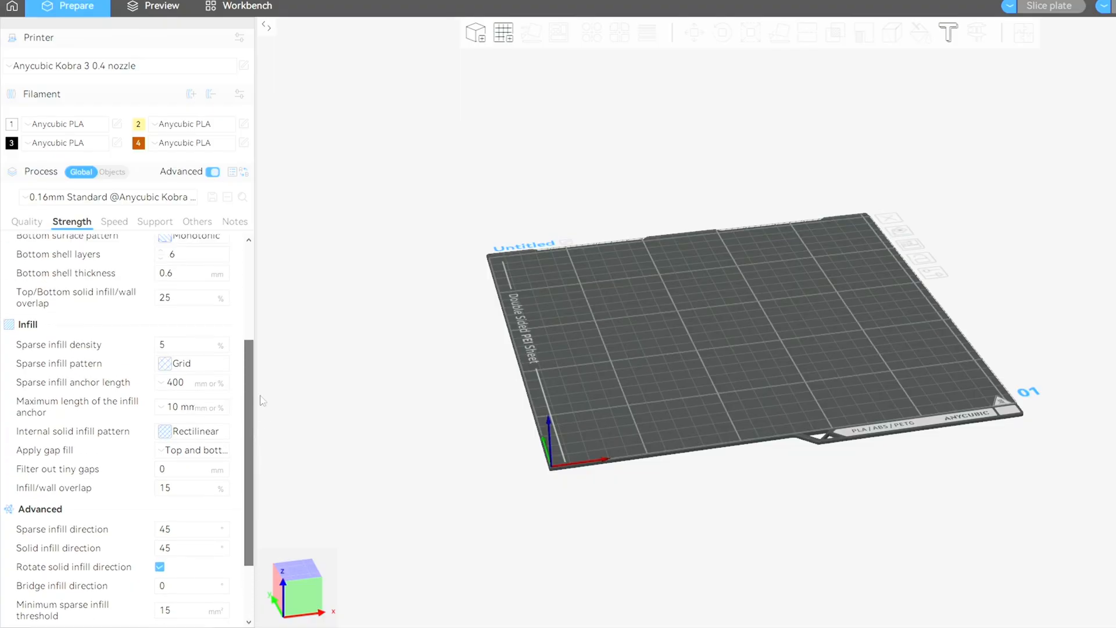
pyautogui.scroll(3)
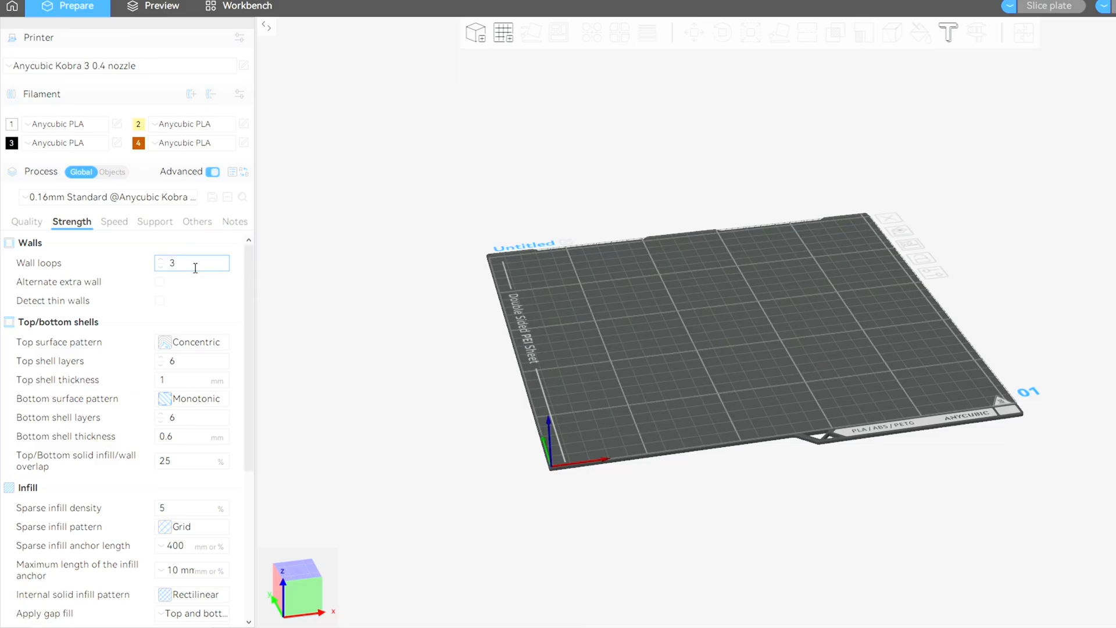
pyautogui.moveTo(192, 360)
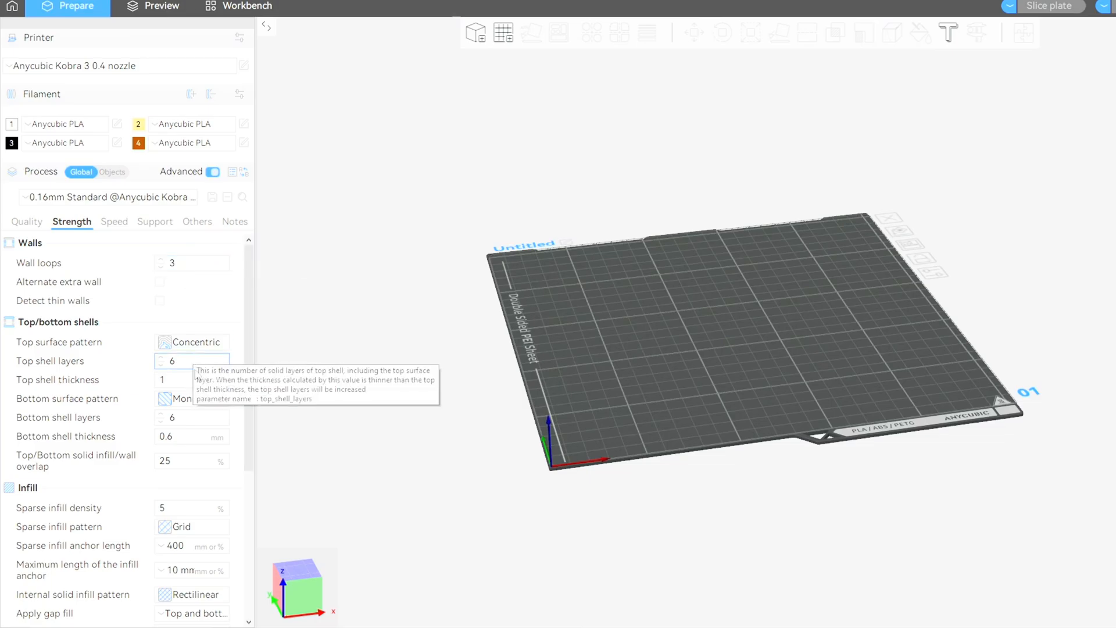
pyautogui.moveTo(121, 228)
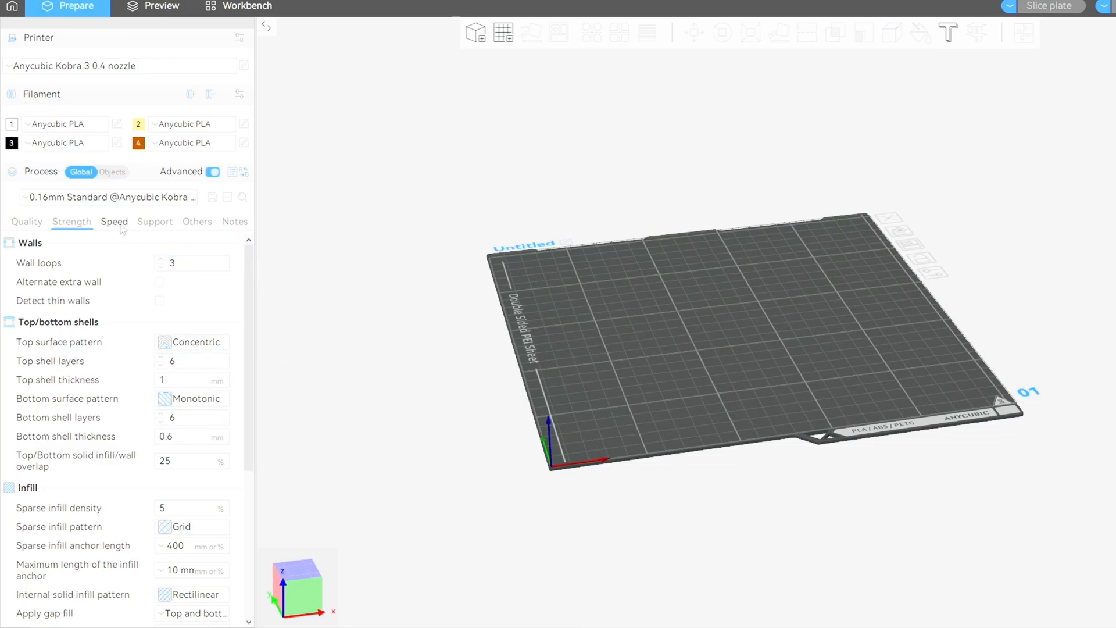
# Step: Review the Speed settings down through first-layer speeds, travel, acceleration and Jerk(XY)
pyautogui.click(114, 221)
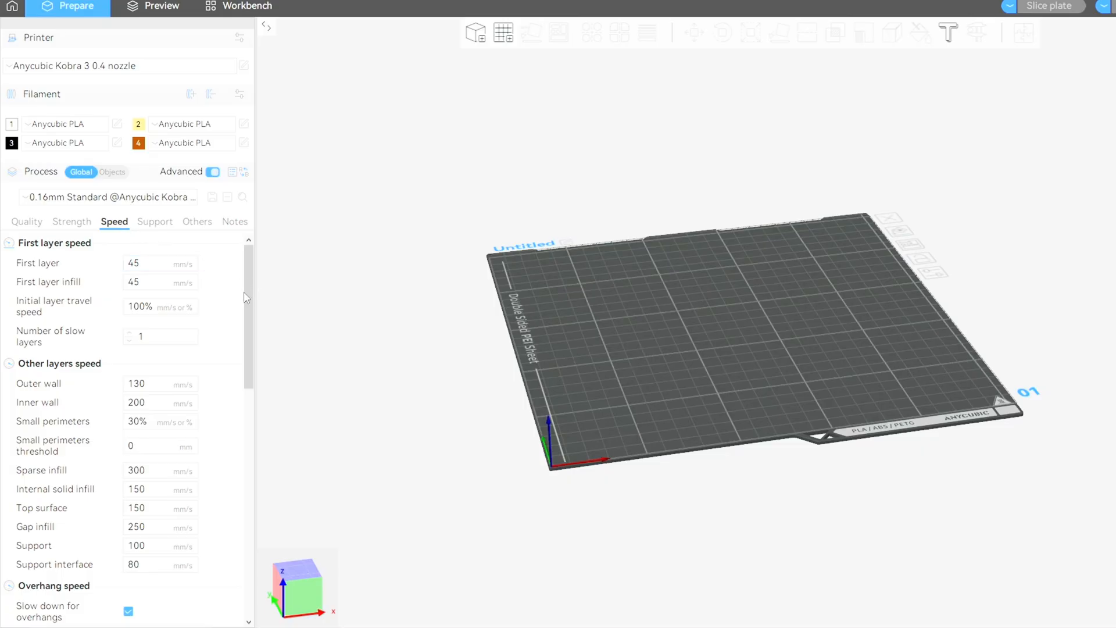
pyautogui.scroll(-3)
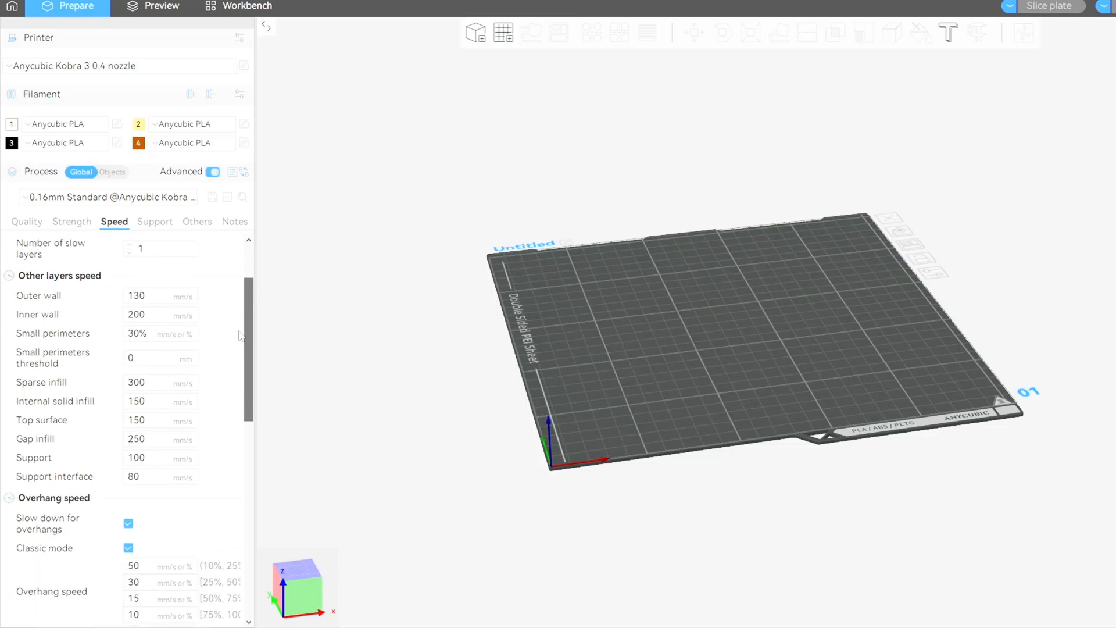
pyautogui.scroll(-3)
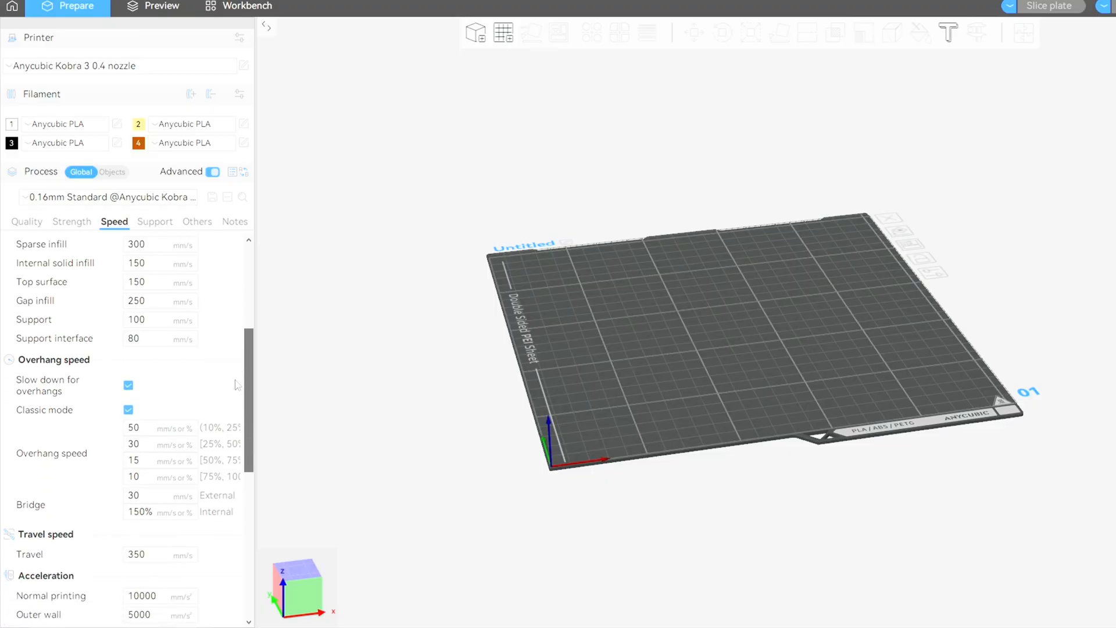
pyautogui.scroll(-3)
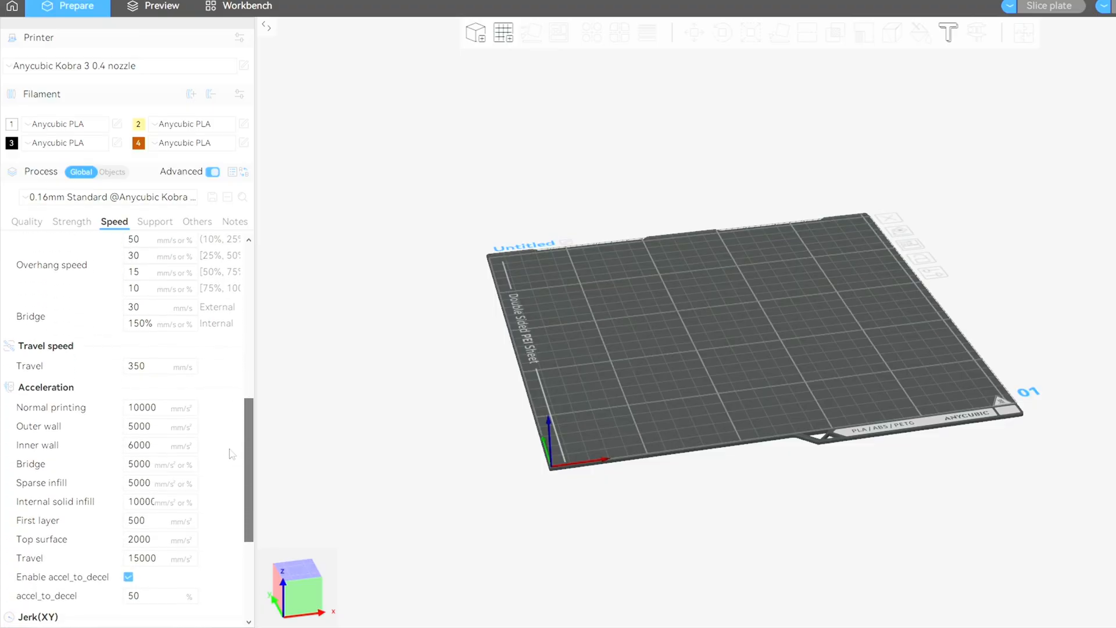
pyautogui.scroll(-3)
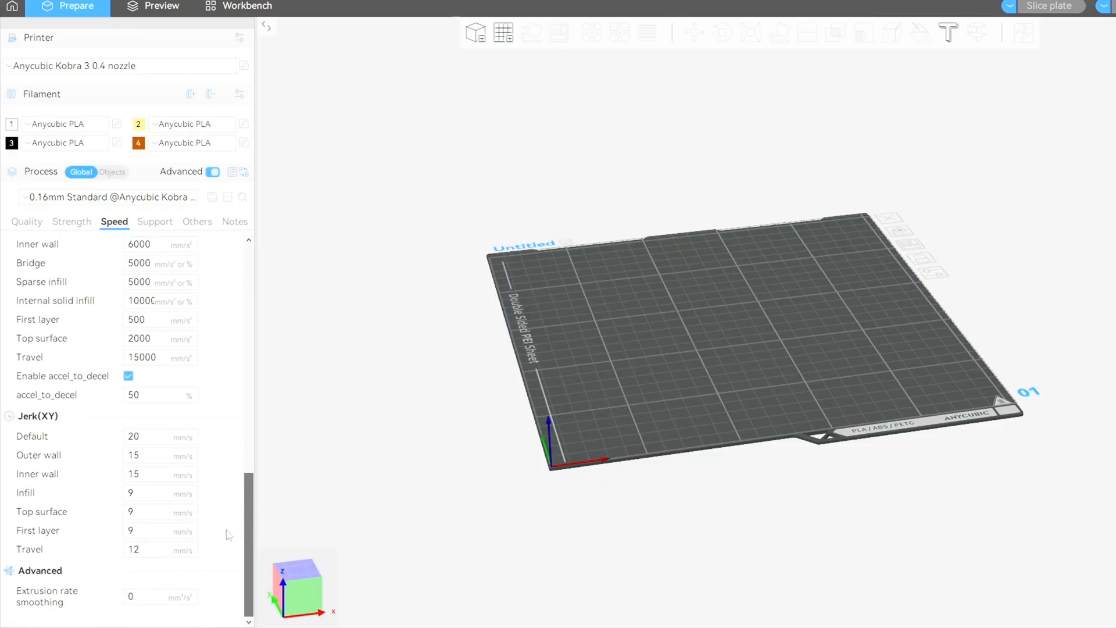
# Step: Review the support structure settings of the process preset
pyautogui.click(155, 221)
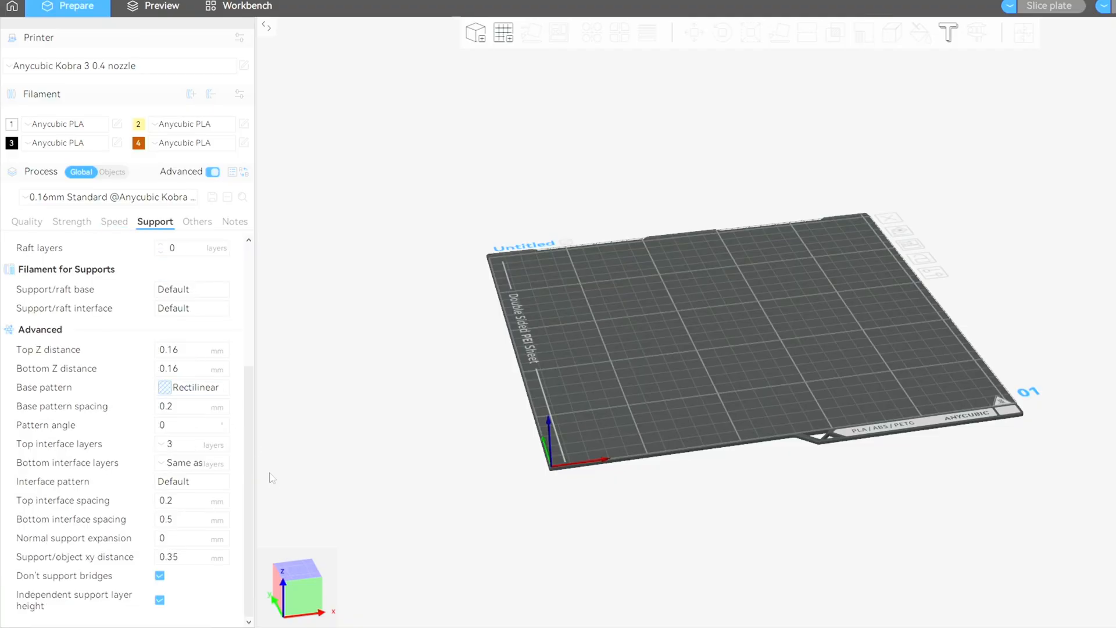
pyautogui.scroll(3)
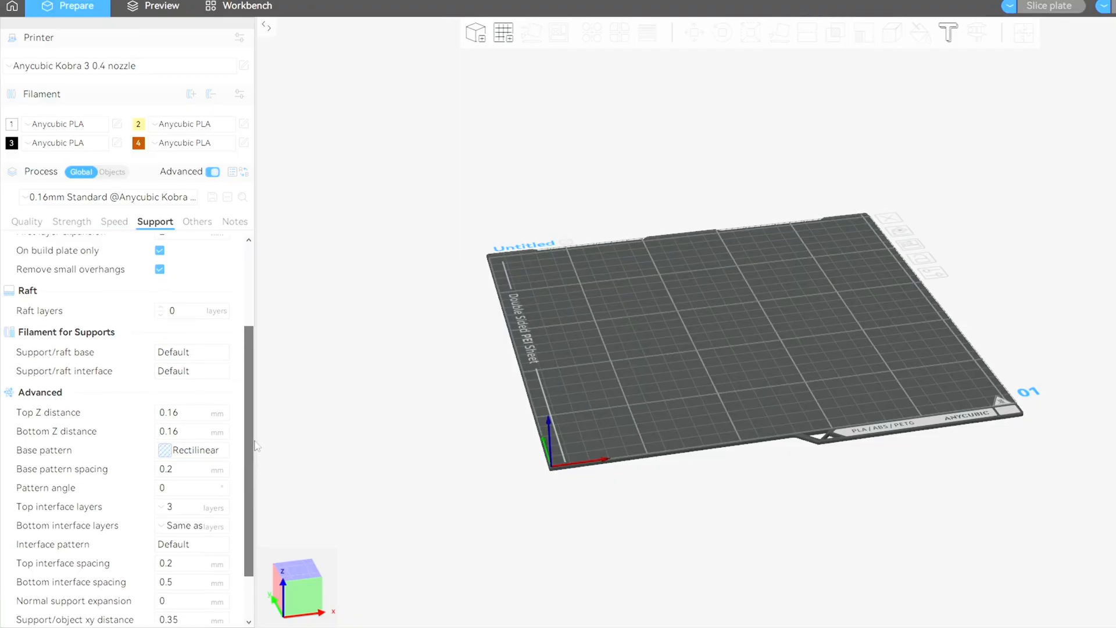
pyautogui.scroll(3)
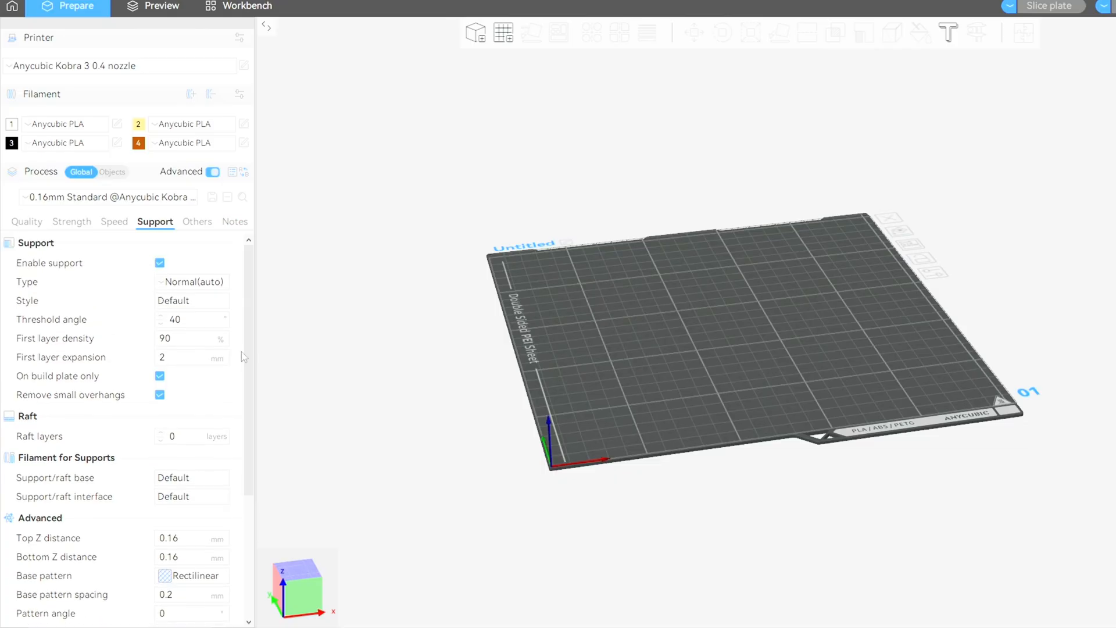
pyautogui.moveTo(191, 222)
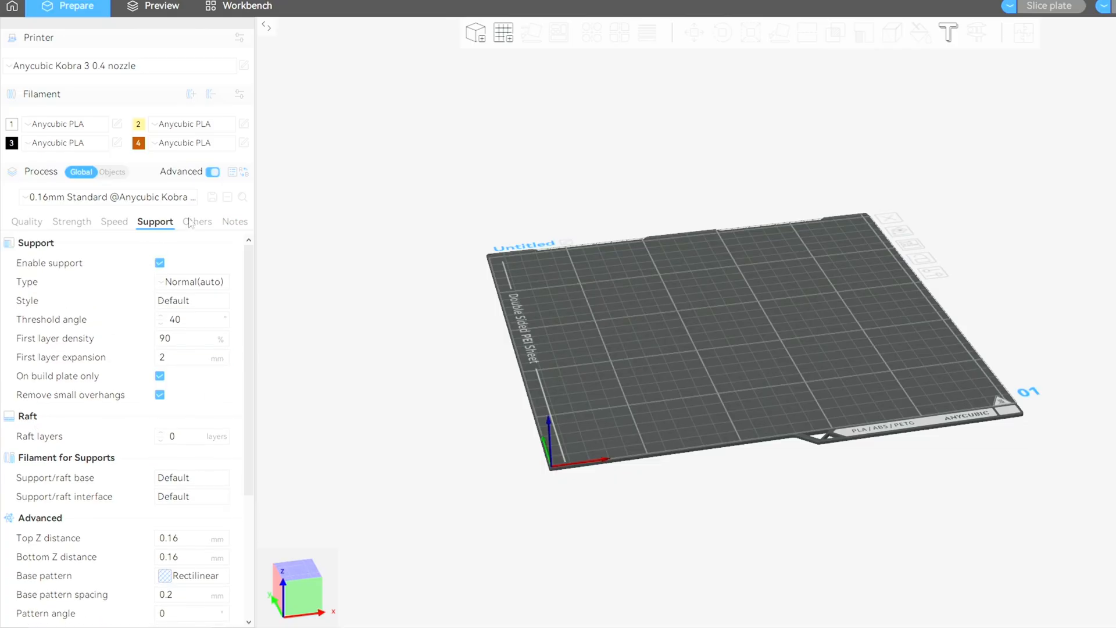
# Step: Review bed adhesion, special mode and G-code options, then return to Quality
pyautogui.click(198, 221)
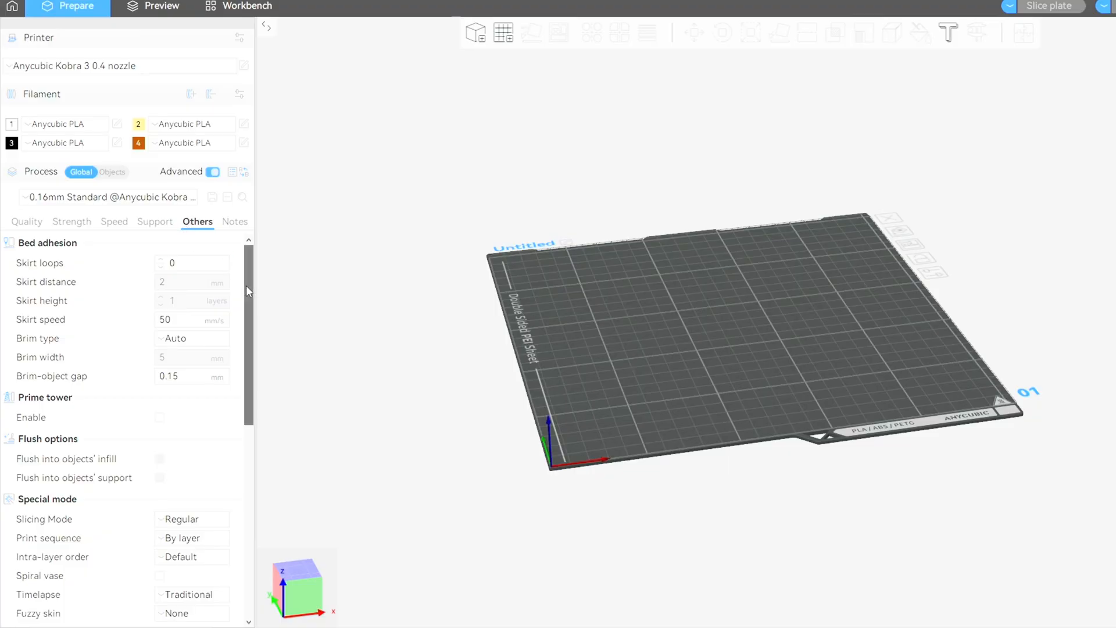
pyautogui.scroll(-3)
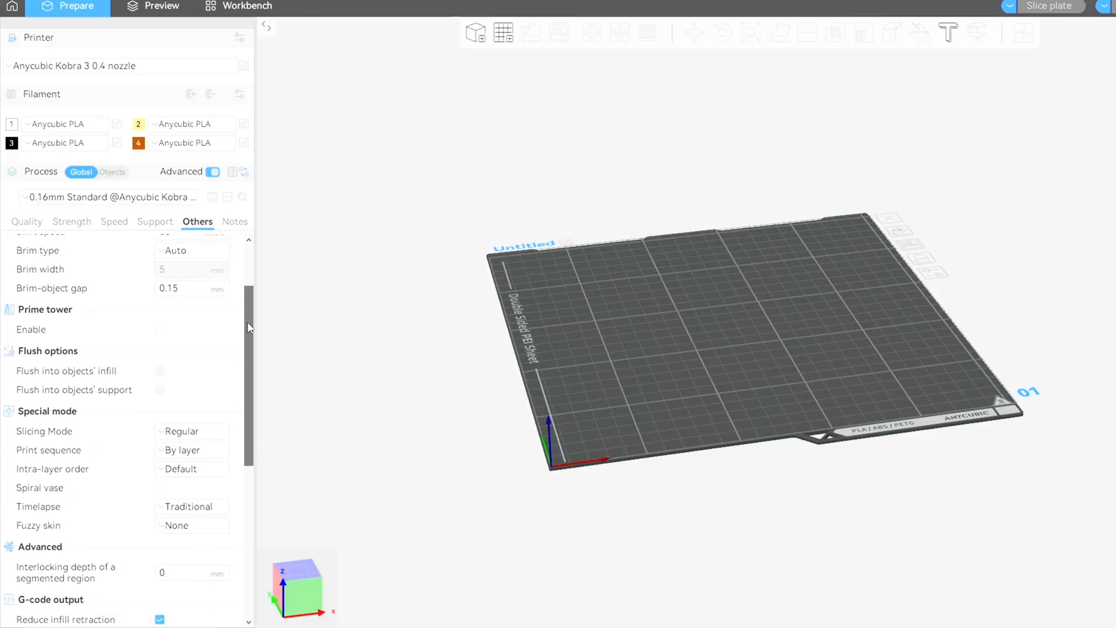
pyautogui.scroll(-3)
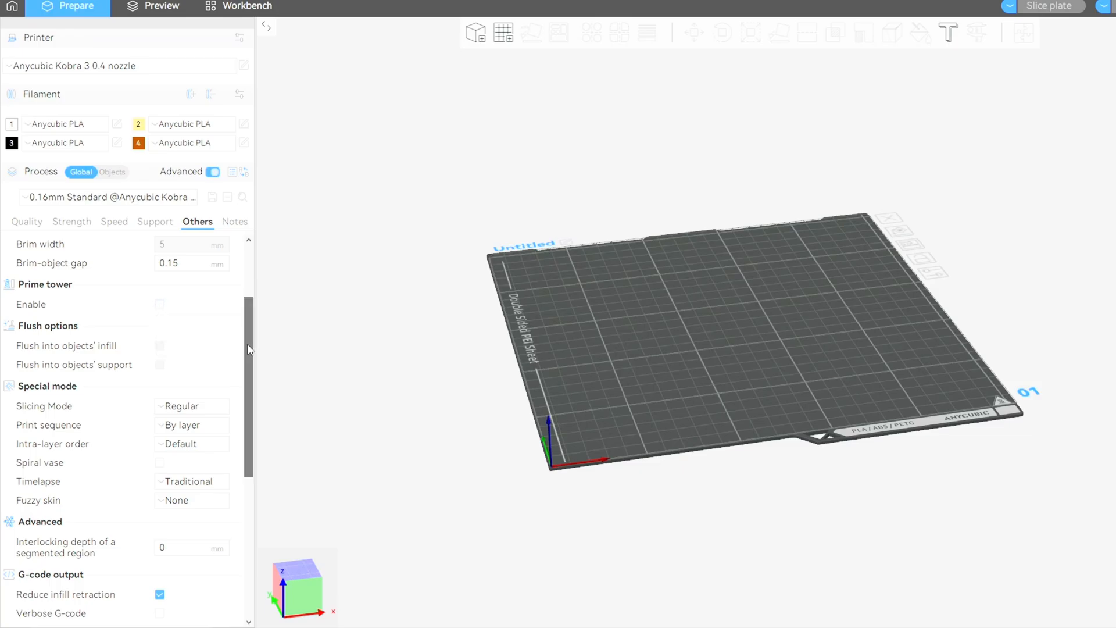
pyautogui.scroll(-3)
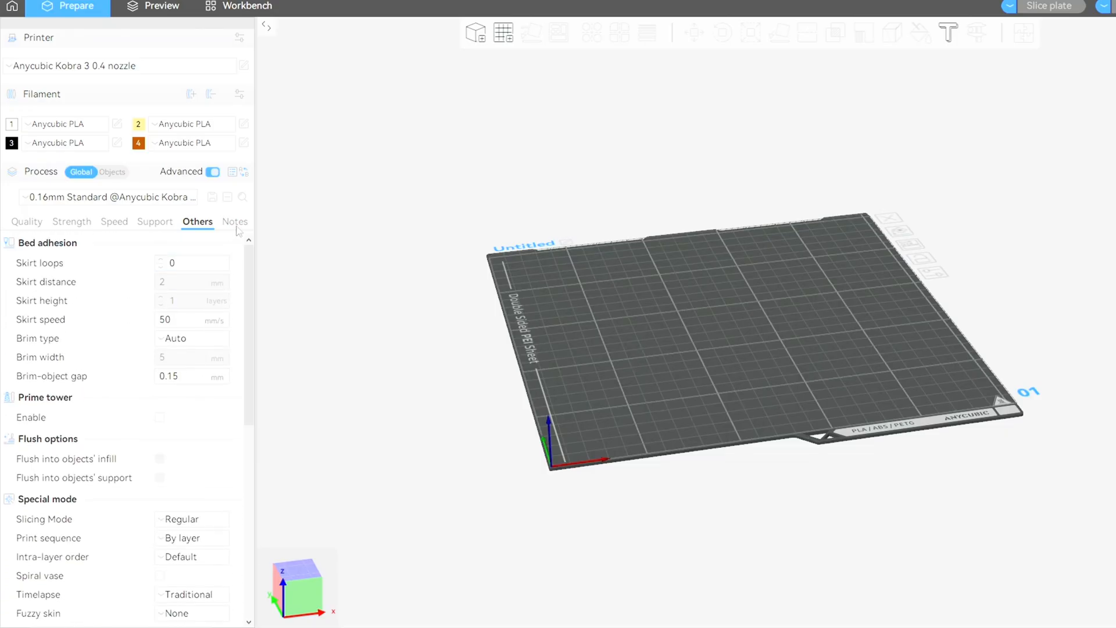
pyautogui.click(27, 221)
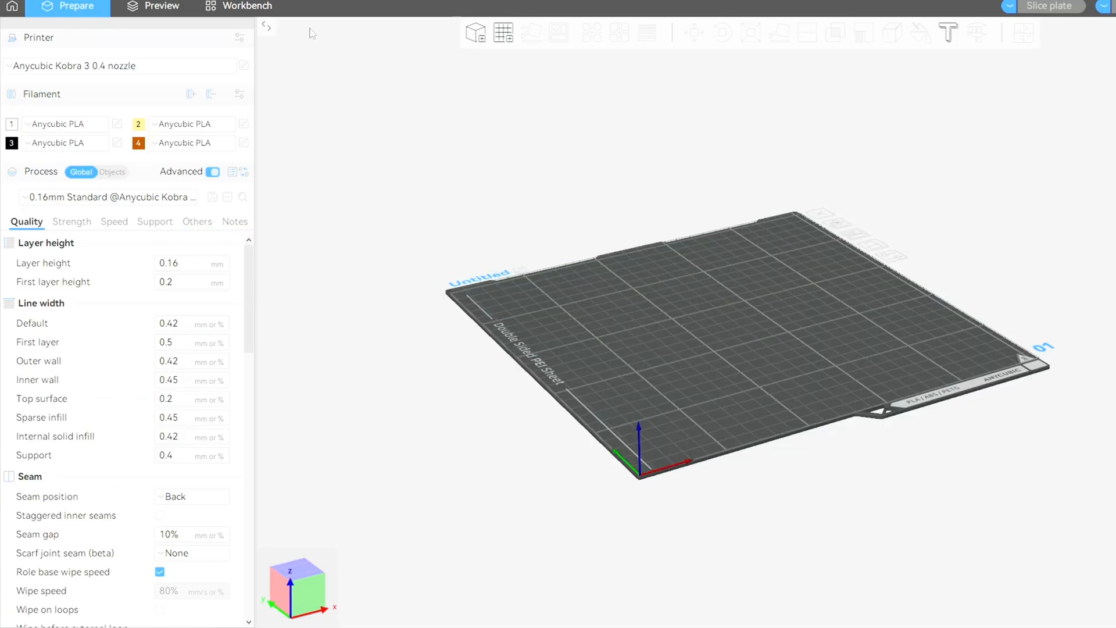
# Step: Switch to the Workbench to monitor the cloud-connected Kobra 3
pyautogui.click(247, 7)
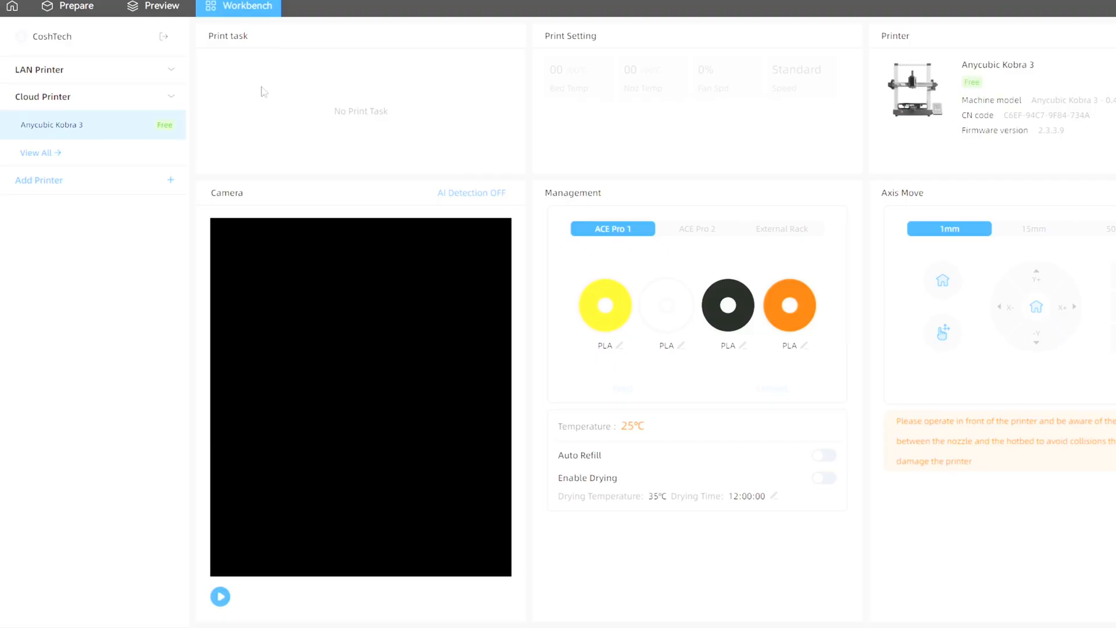
pyautogui.moveTo(135, 189)
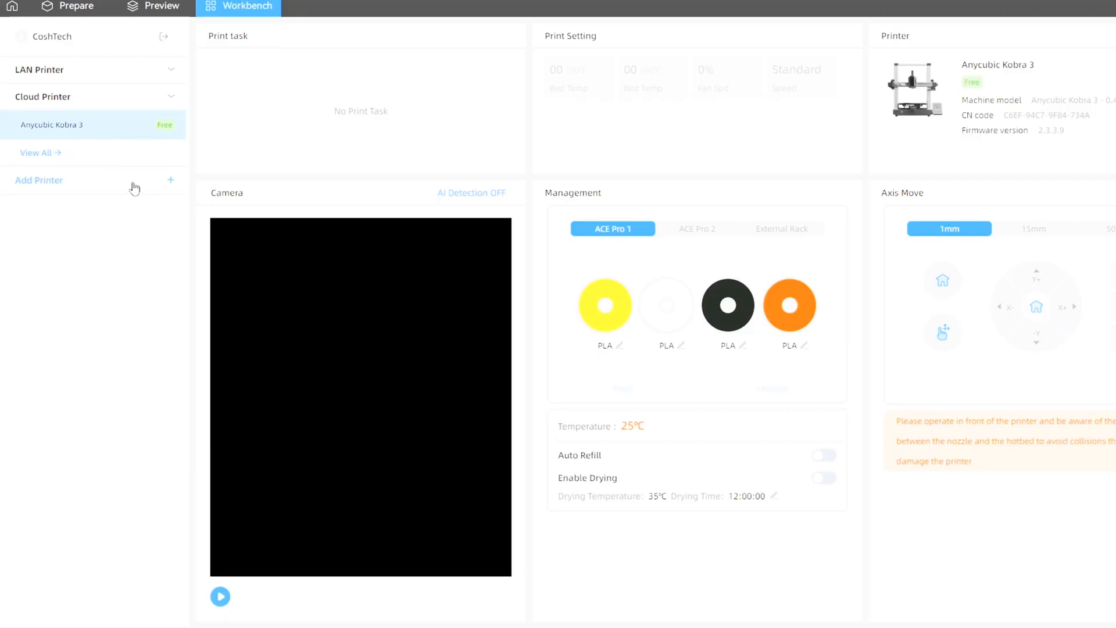
pyautogui.moveTo(233, 158)
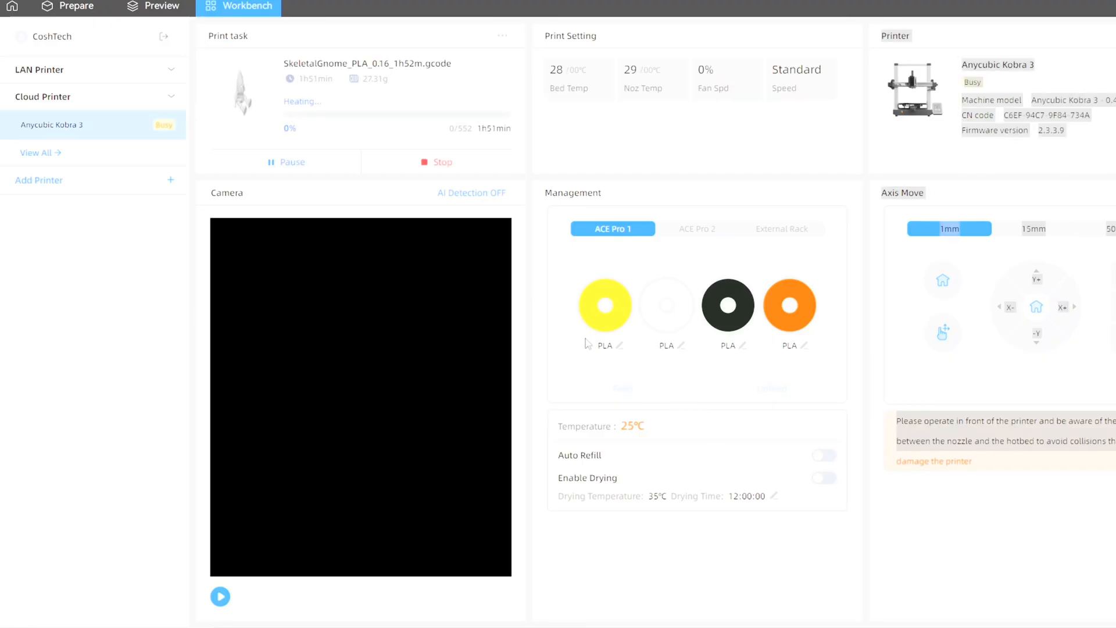
pyautogui.moveTo(804, 305)
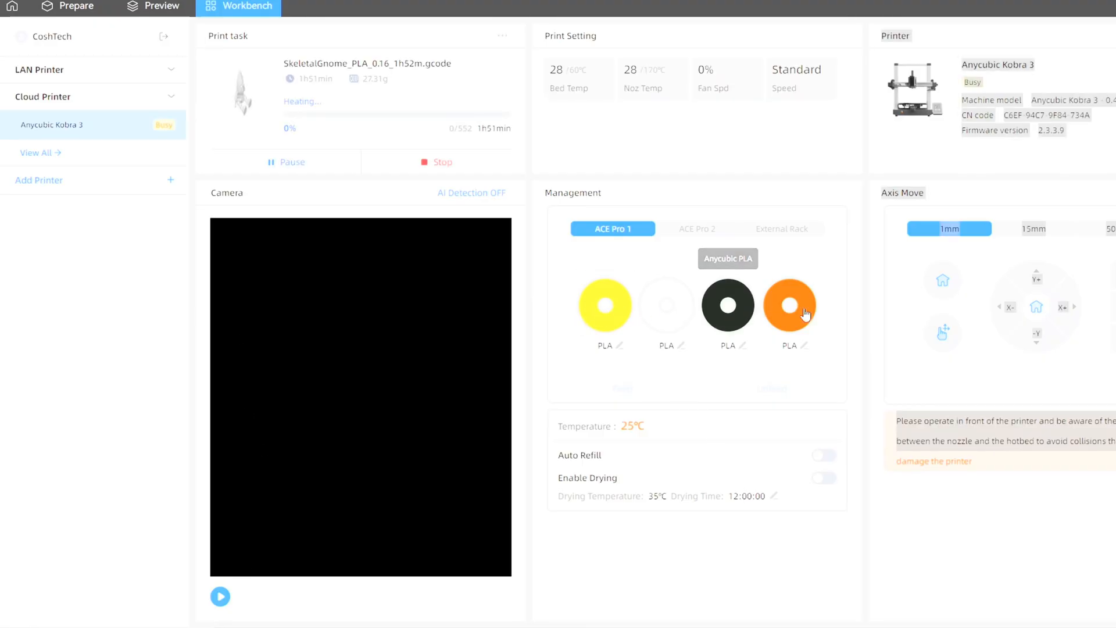
pyautogui.moveTo(605, 305)
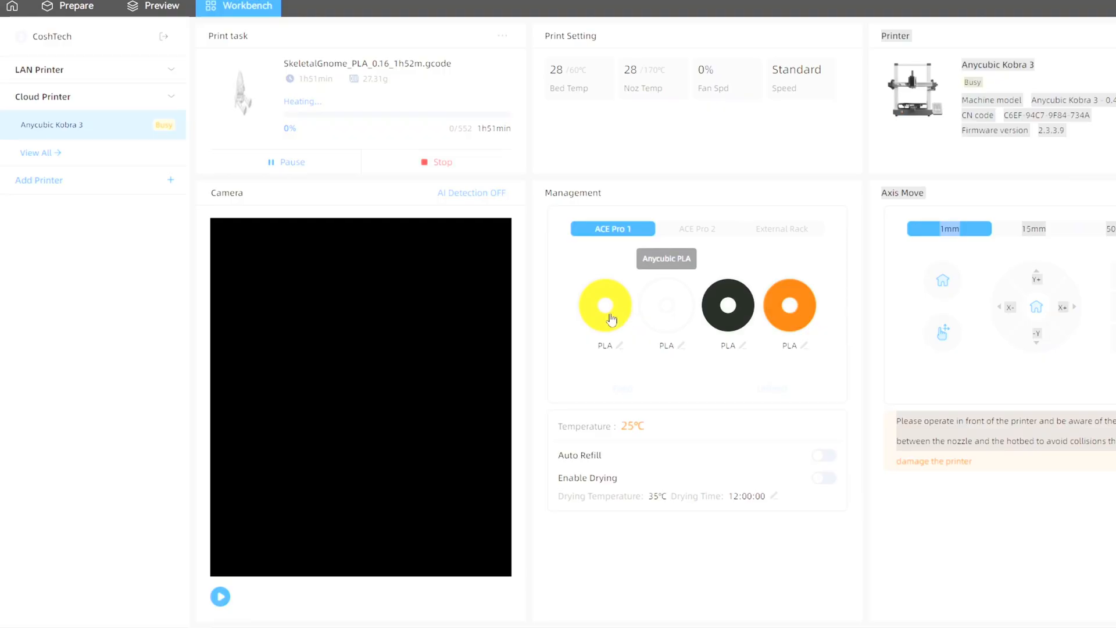
pyautogui.moveTo(802, 311)
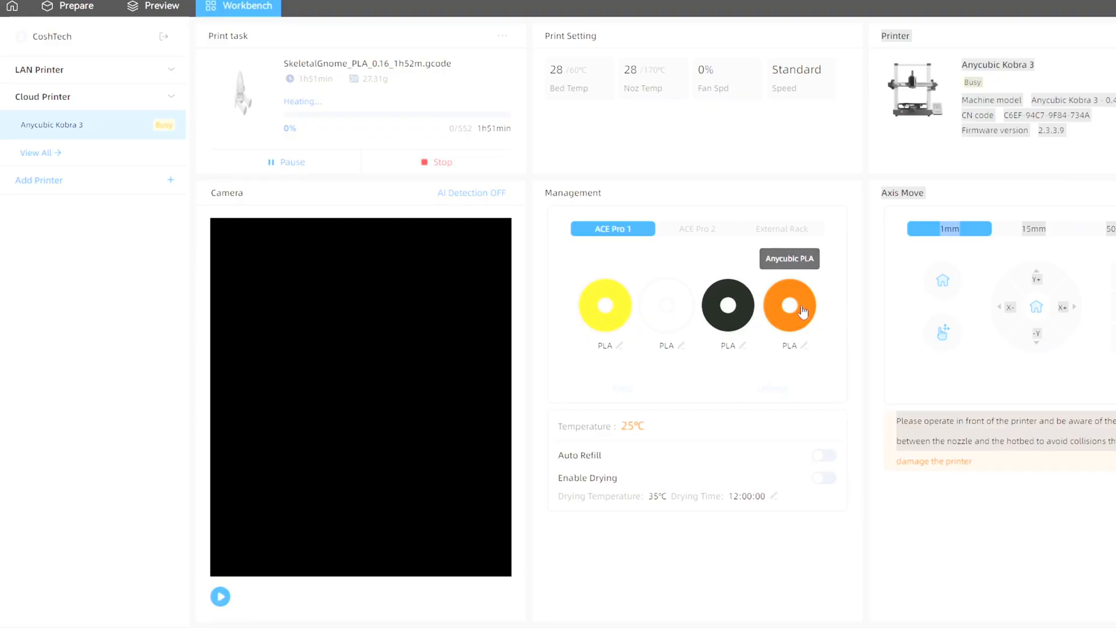
pyautogui.moveTo(780, 235)
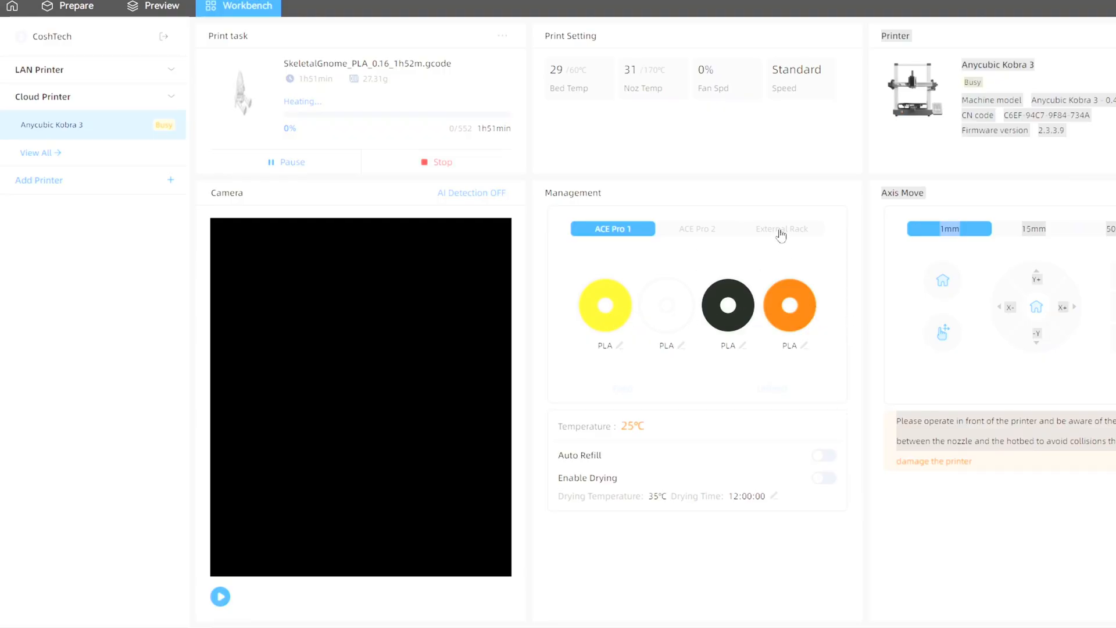
# Step: Check the External Rack, ACE Pro 2 and ACE Pro 1 slots, then enable filament drying
pyautogui.click(782, 229)
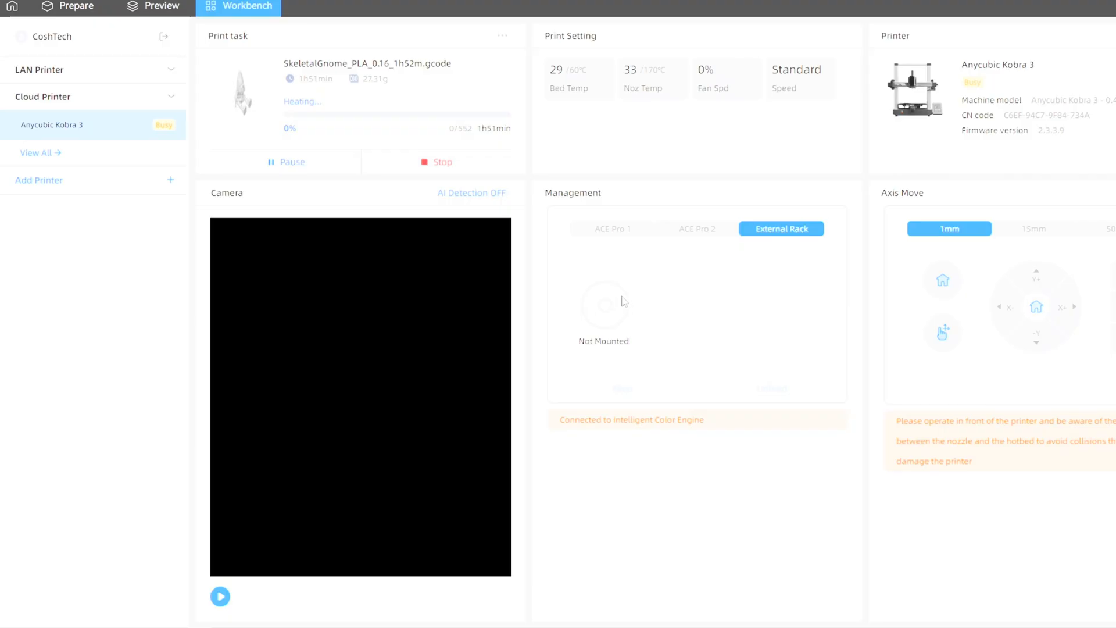
pyautogui.click(696, 229)
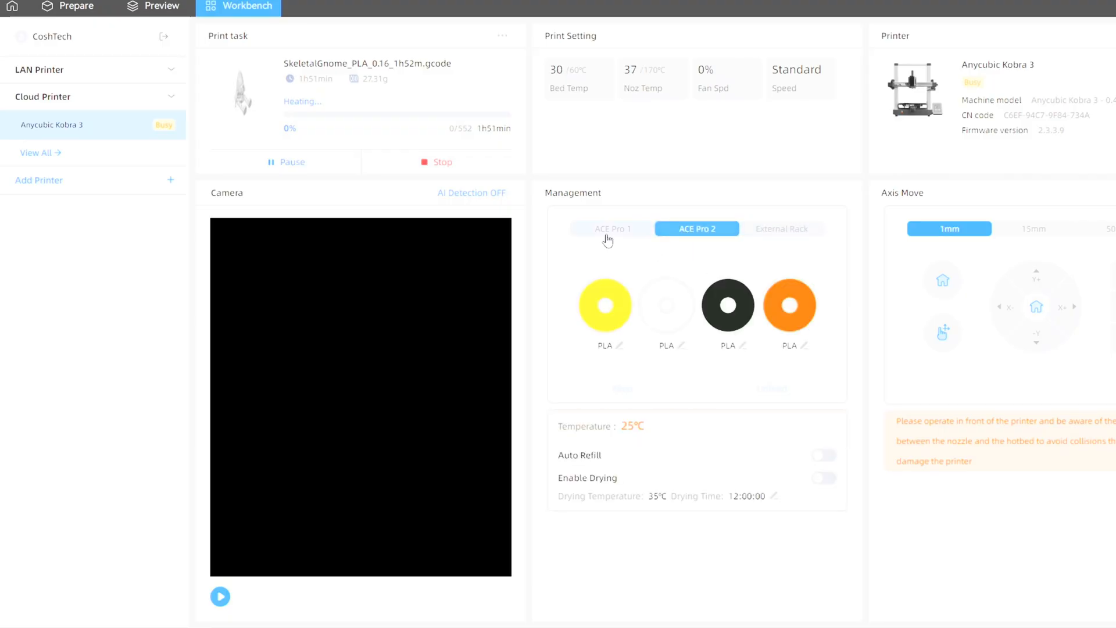
pyautogui.click(611, 229)
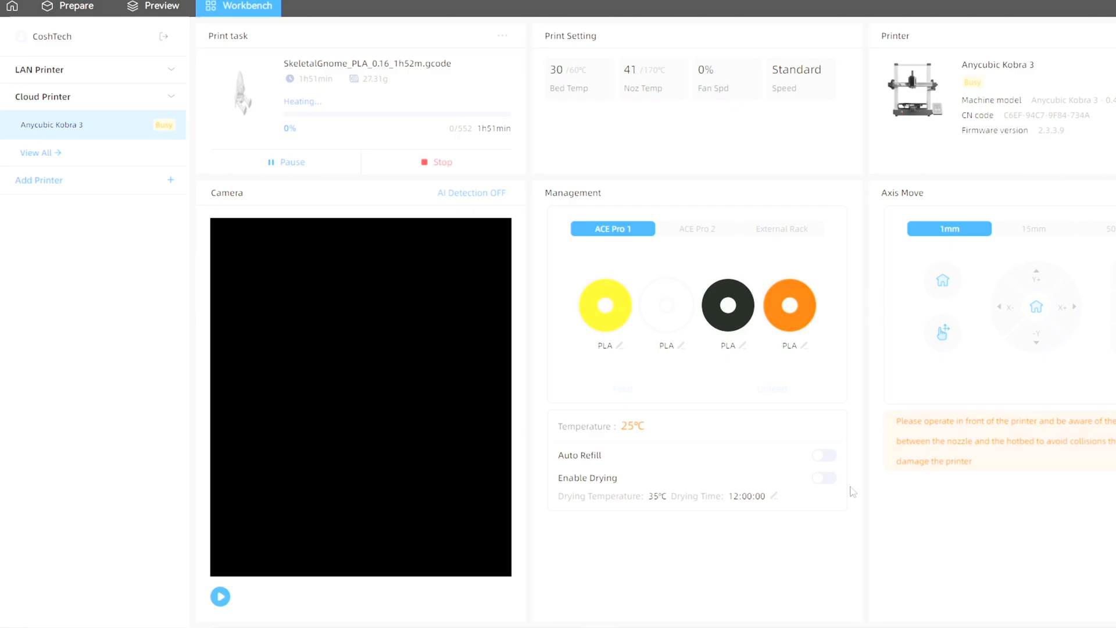
pyautogui.click(823, 478)
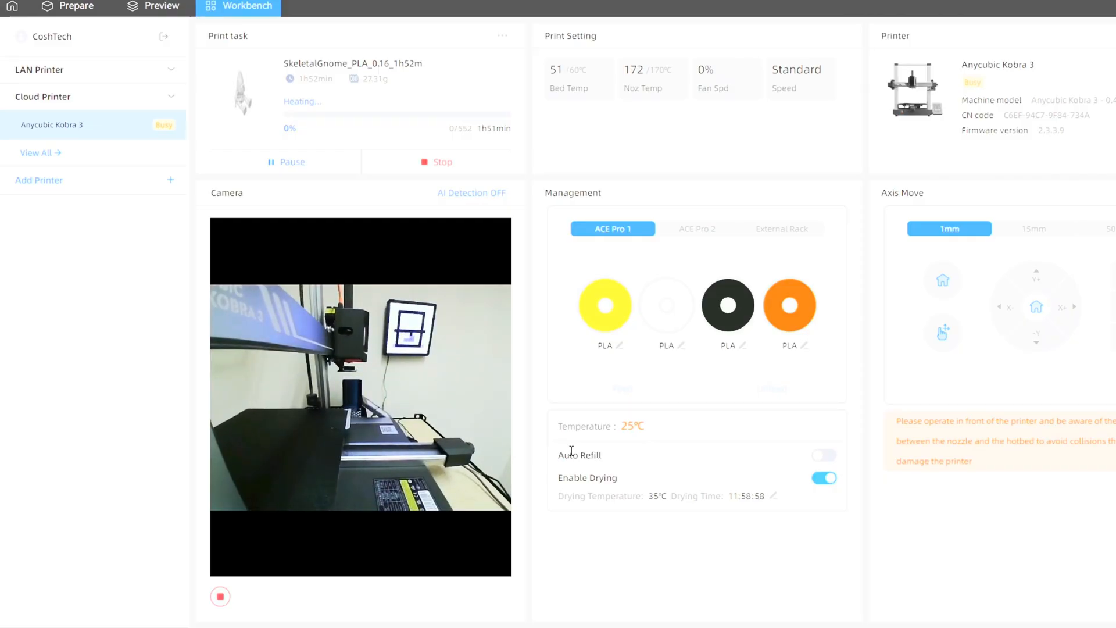
pyautogui.moveTo(728, 305)
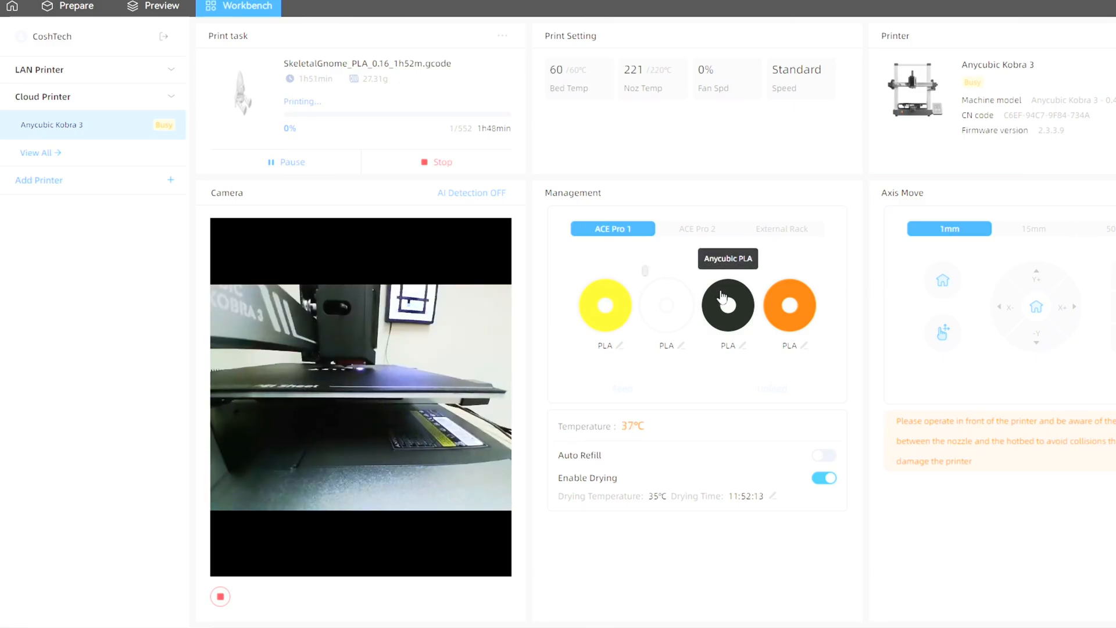
pyautogui.moveTo(791, 351)
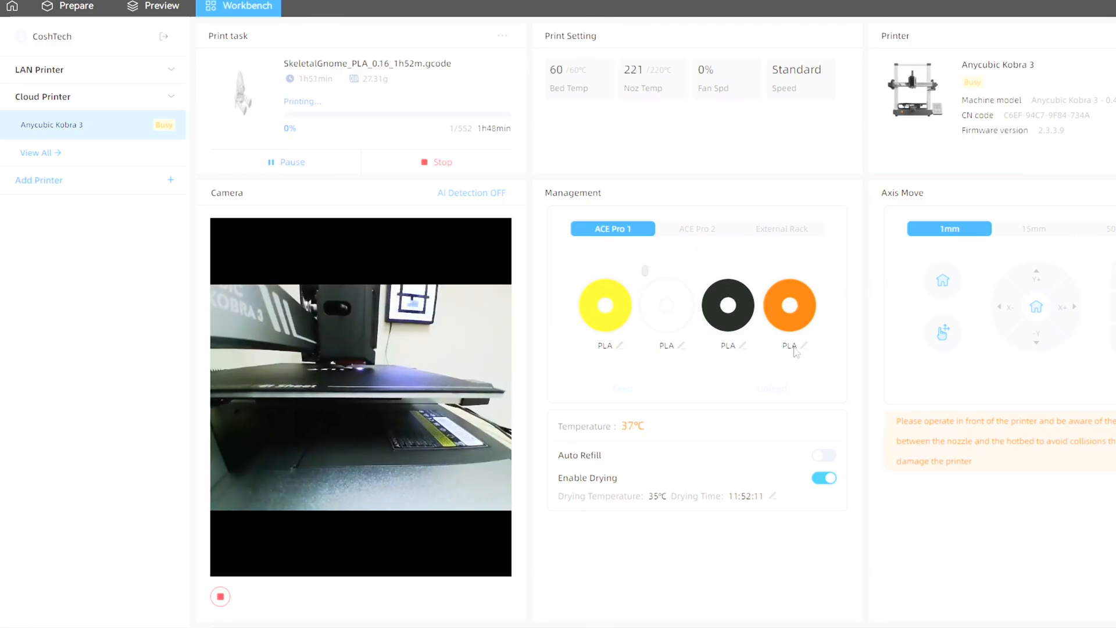
# Step: Inspect the orange PLA's colour picker without changing it, then return to Prepare
pyautogui.click(804, 349)
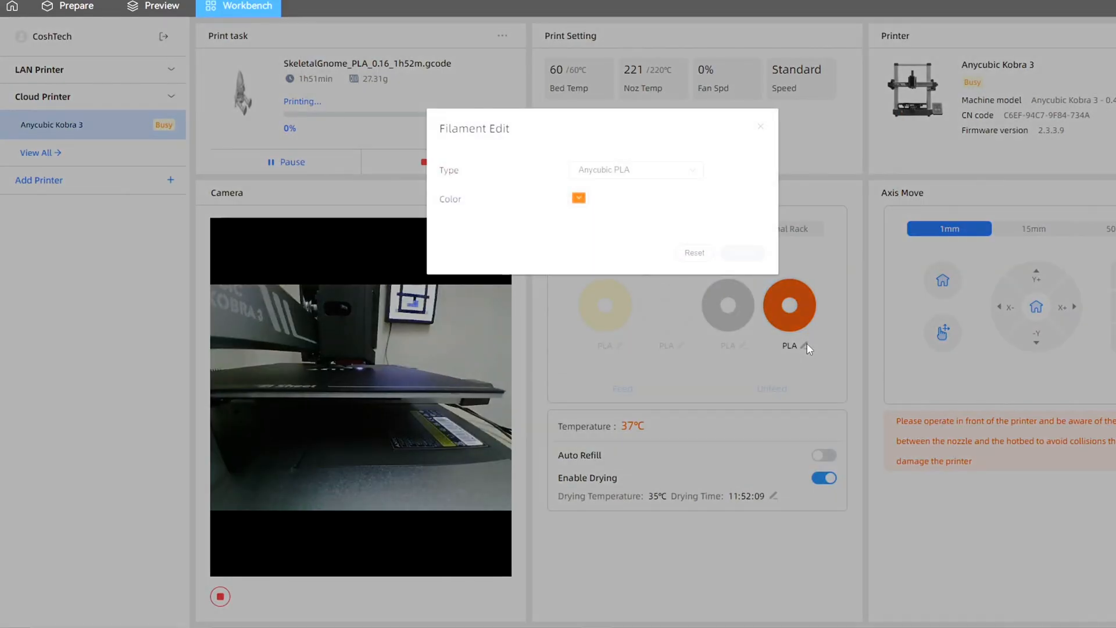
pyautogui.click(578, 198)
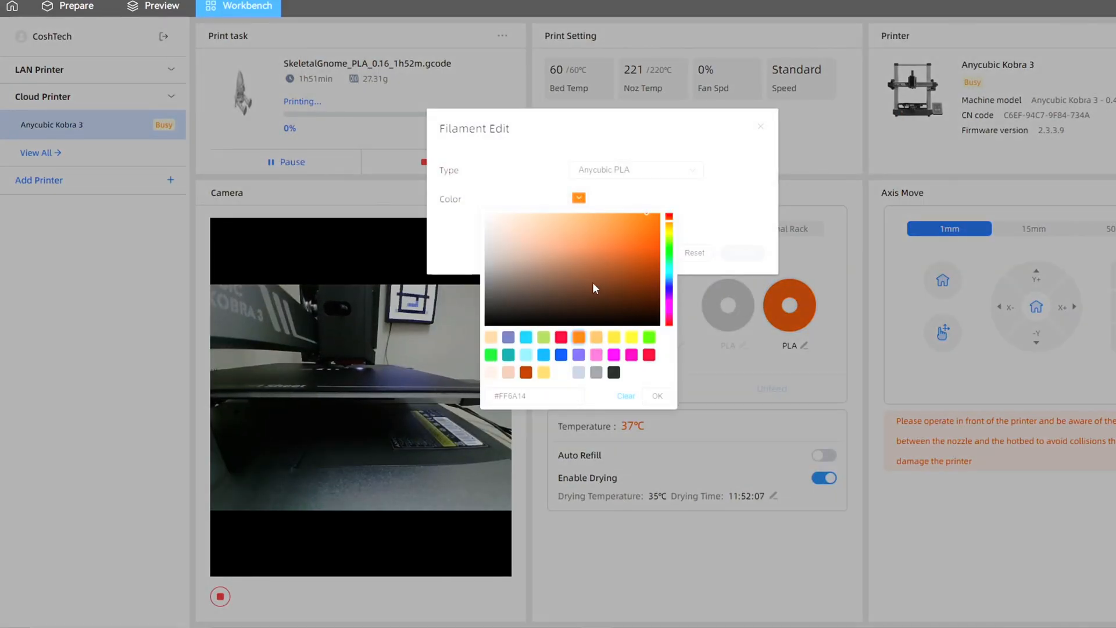
pyautogui.moveTo(697, 237)
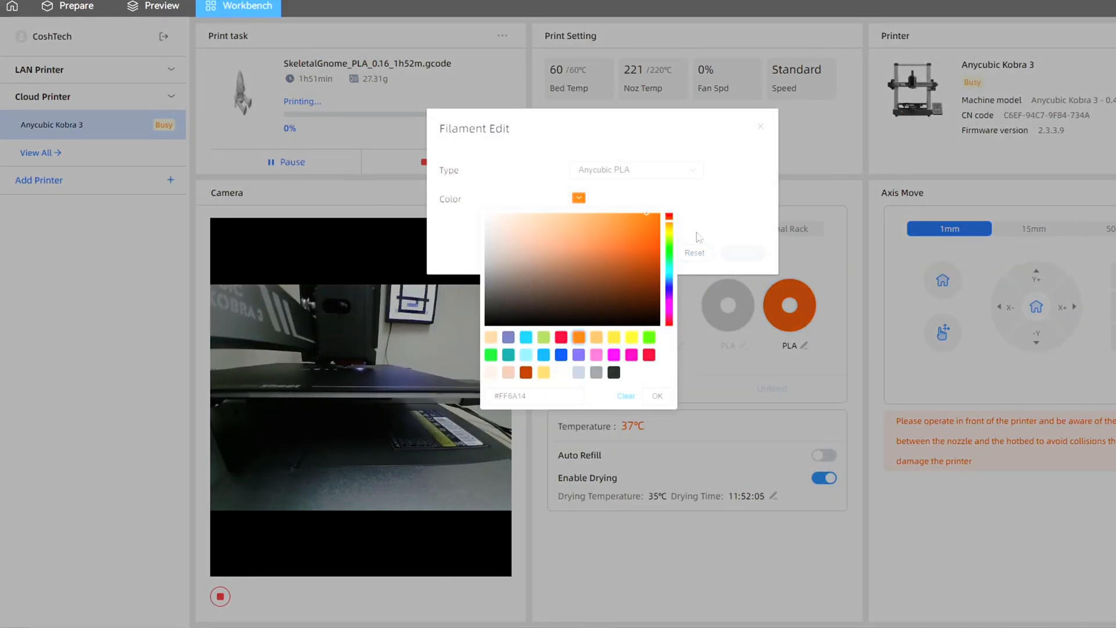
pyautogui.moveTo(563, 376)
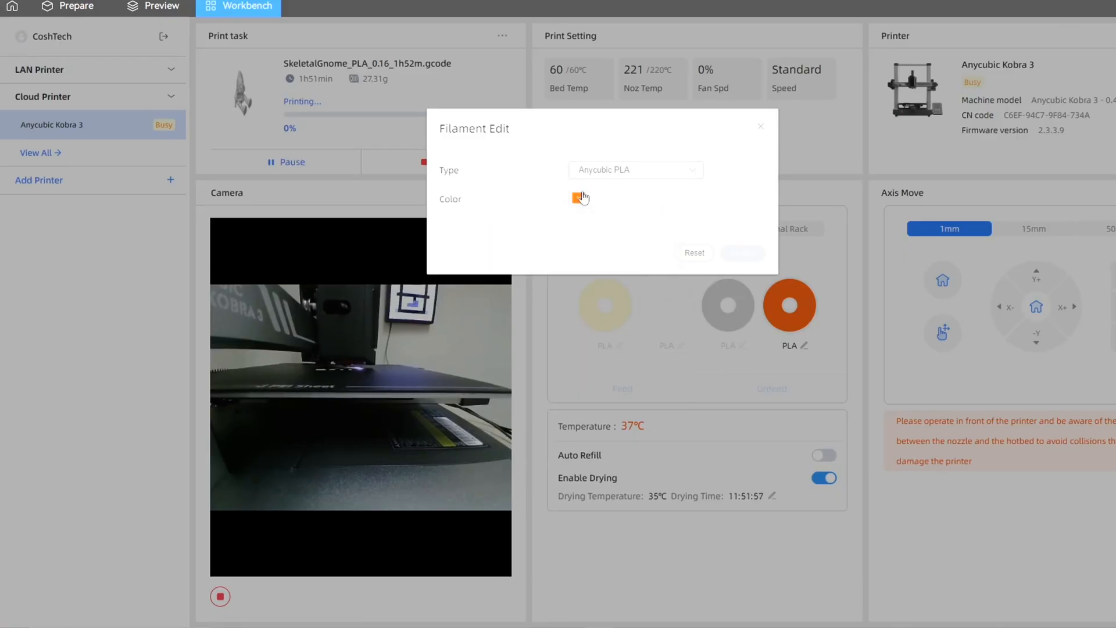
pyautogui.click(69, 7)
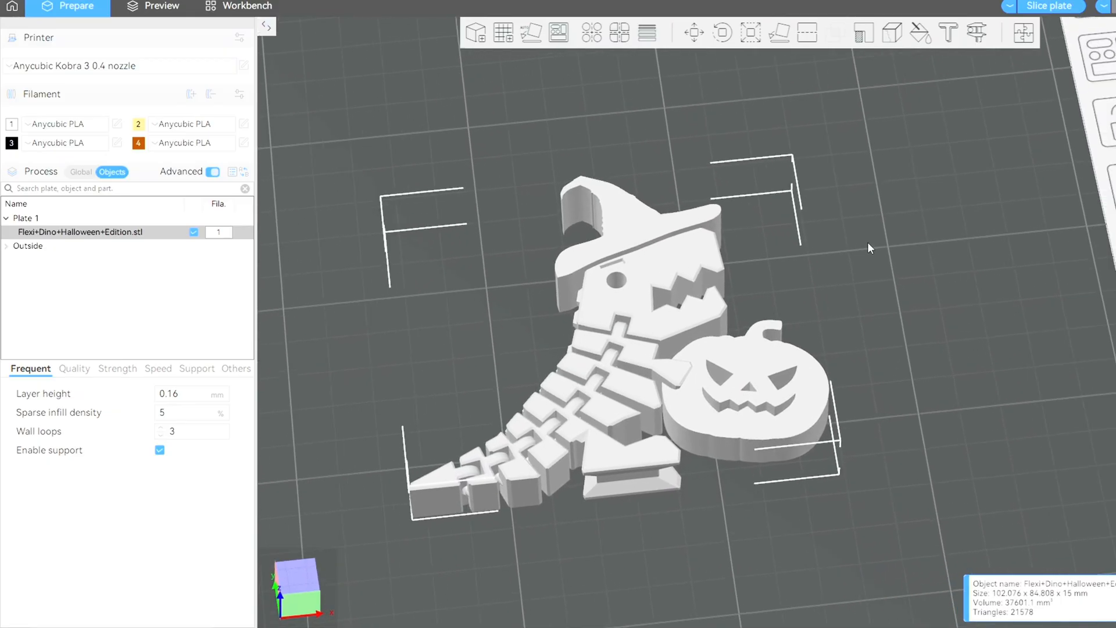
# Step: Smart-fill the dino's witch hat with filament 3 black in Color painting
pyautogui.click(920, 32)
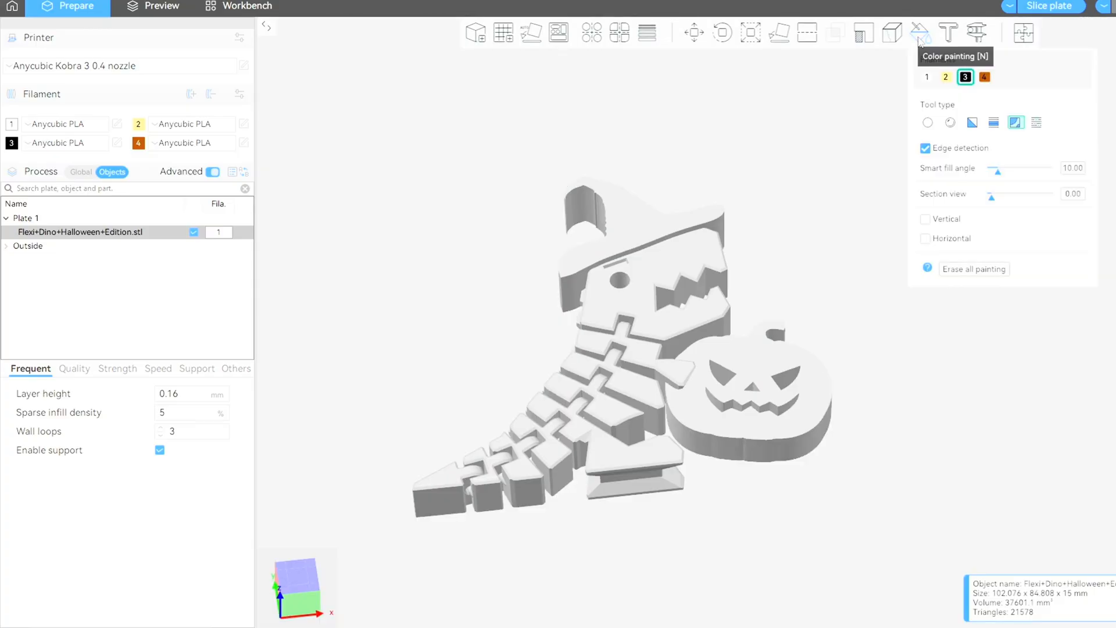
pyautogui.moveTo(946, 163)
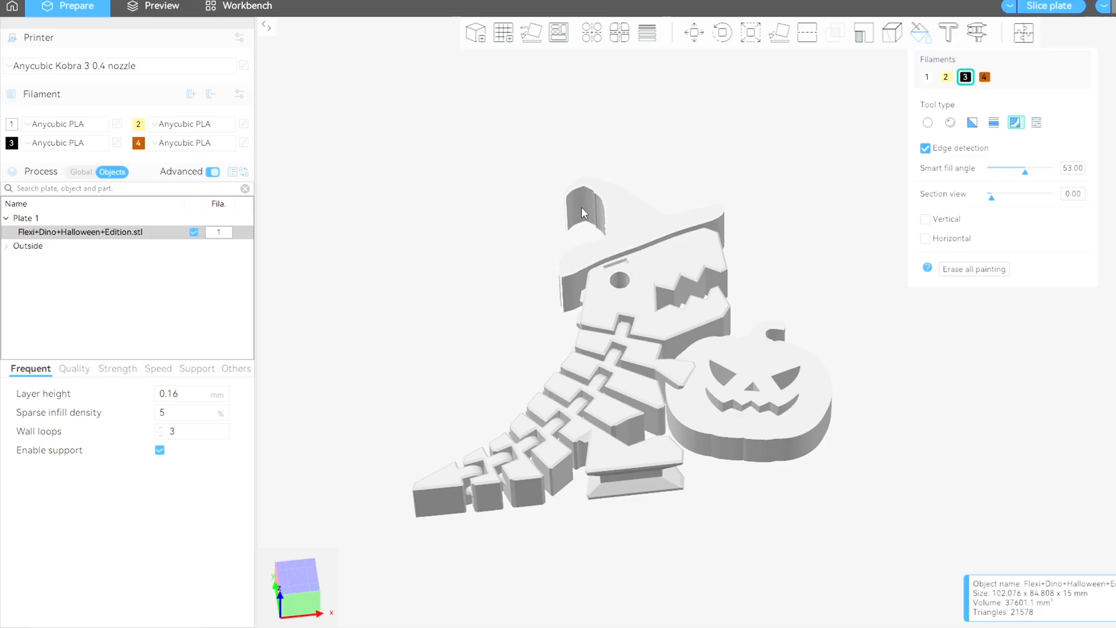
pyautogui.click(582, 212)
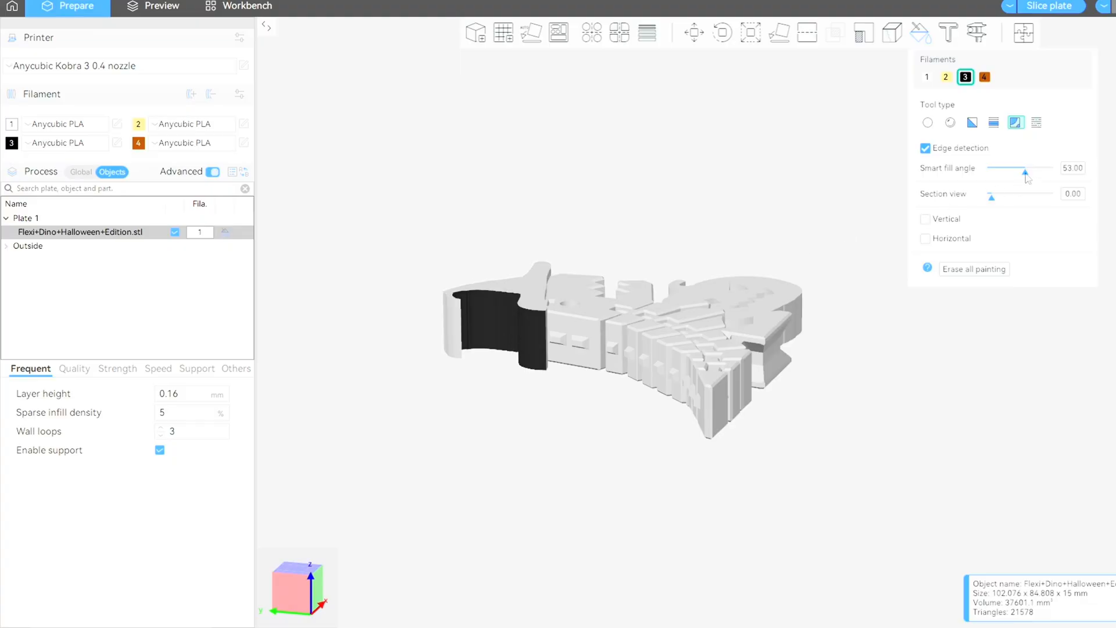
pyautogui.moveTo(814, 103)
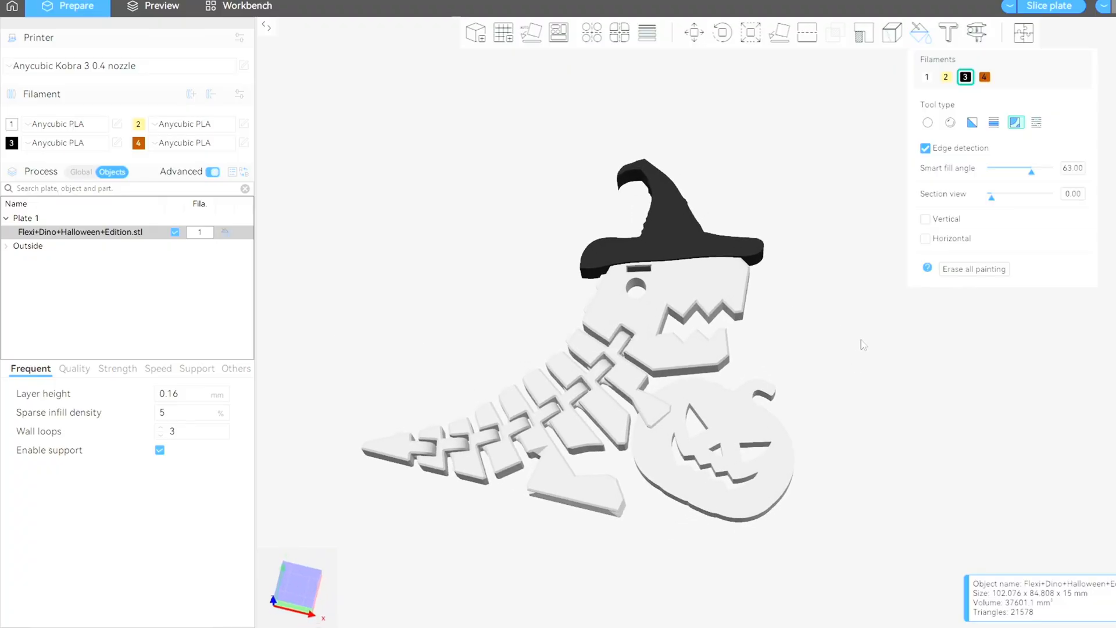
# Step: Smart-fill the pumpkin with filament 2 yellow, then brush the stem with filament 4 orange
pyautogui.click(945, 77)
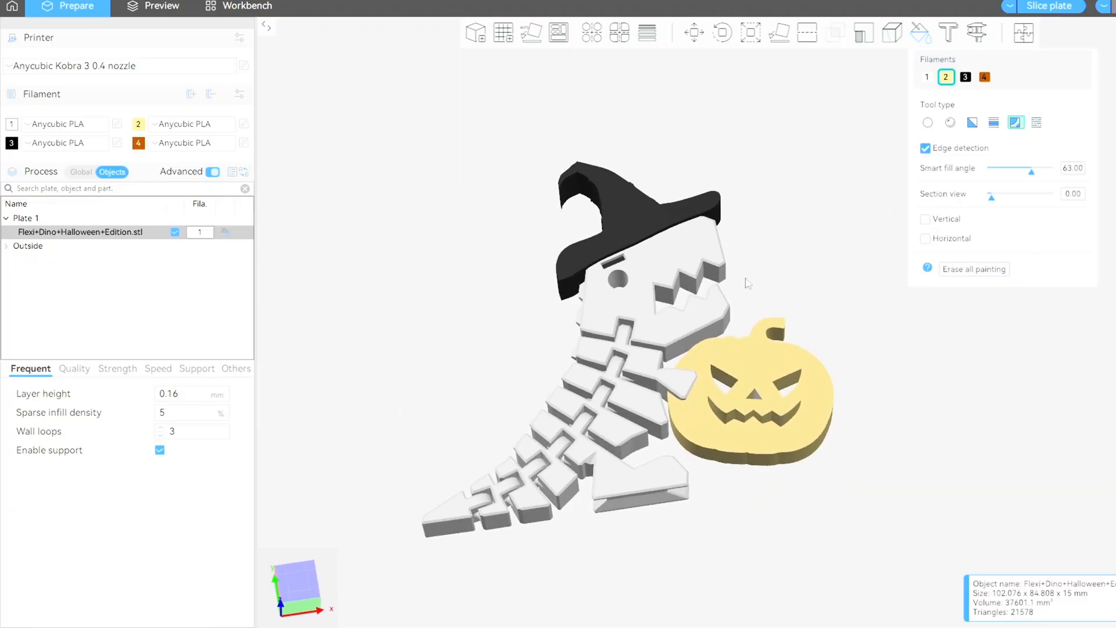
pyautogui.moveTo(951, 122)
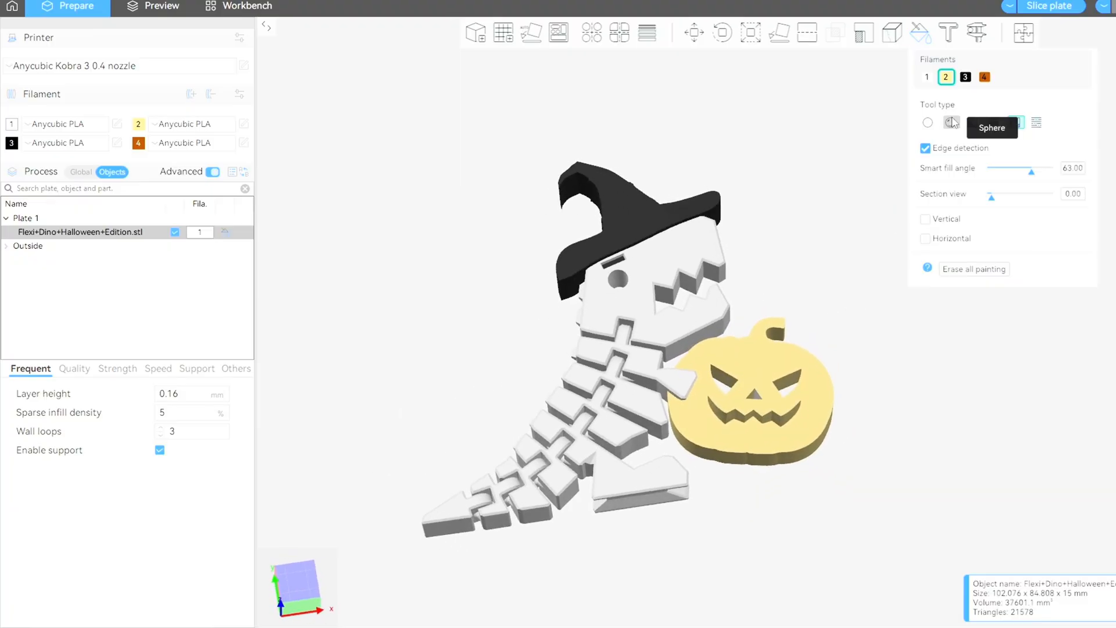
pyautogui.click(929, 122)
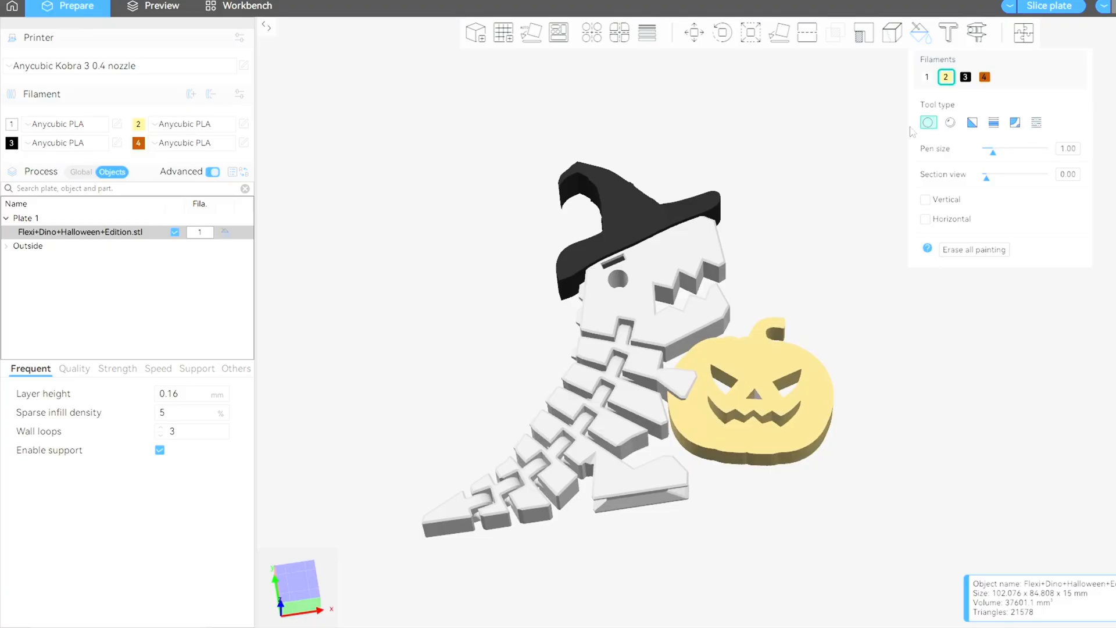
pyautogui.click(984, 76)
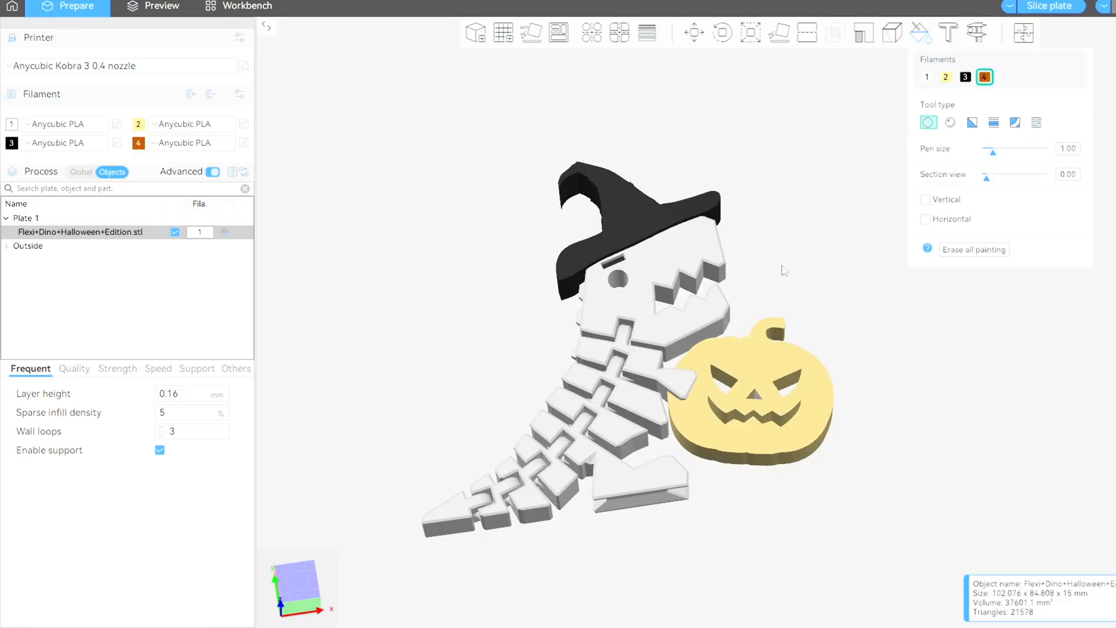
pyautogui.moveTo(753, 337)
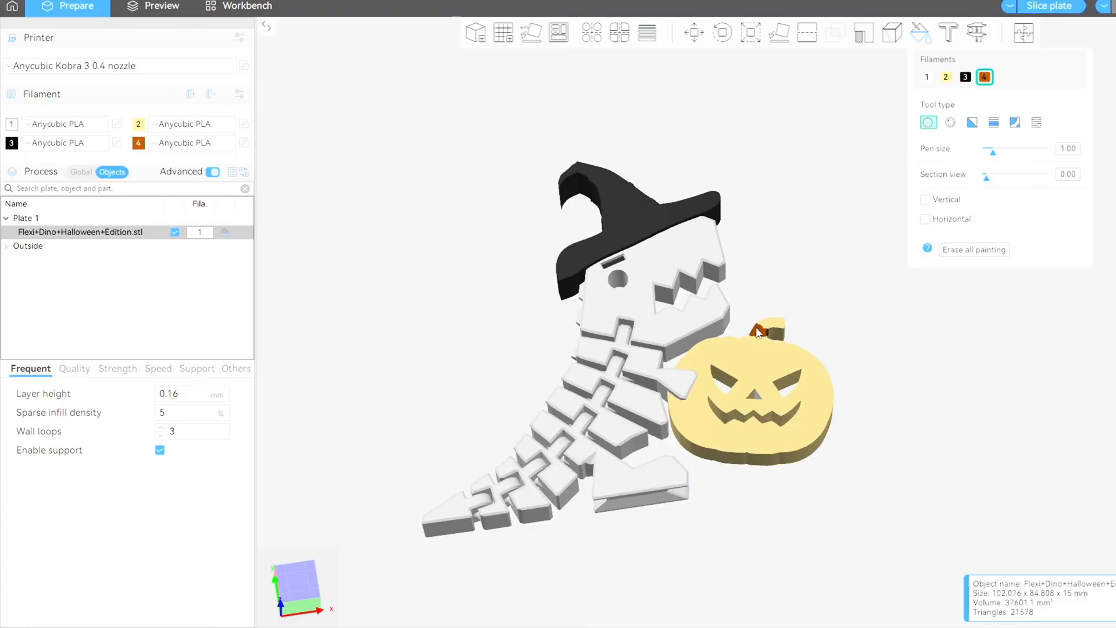
pyautogui.moveTo(774, 334)
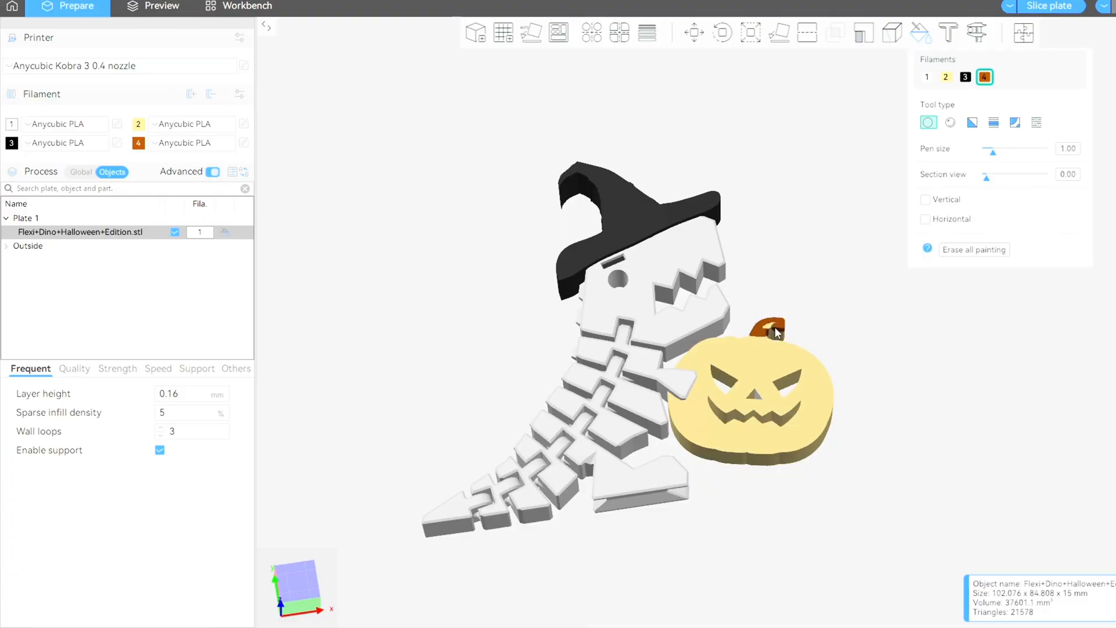